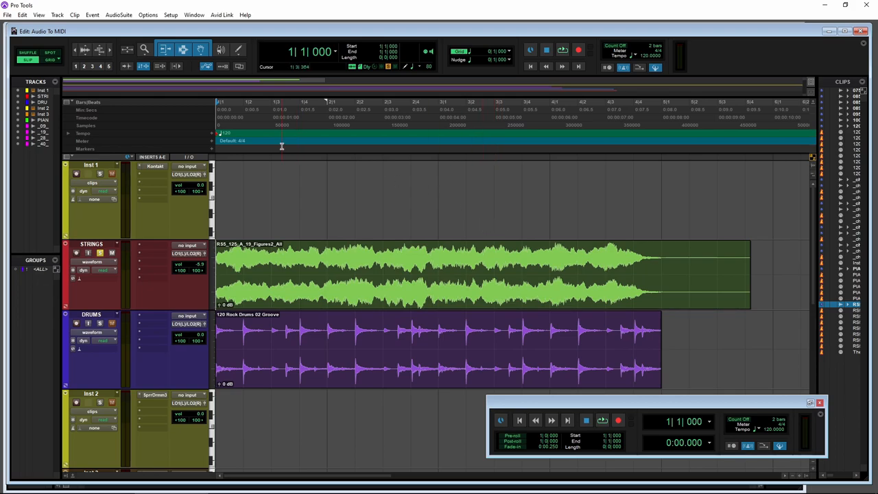
- Review the program preferences and the Kontakt instrument loaded on Inst 1
{"action": "left_click", "coordinate": [177, 14]}
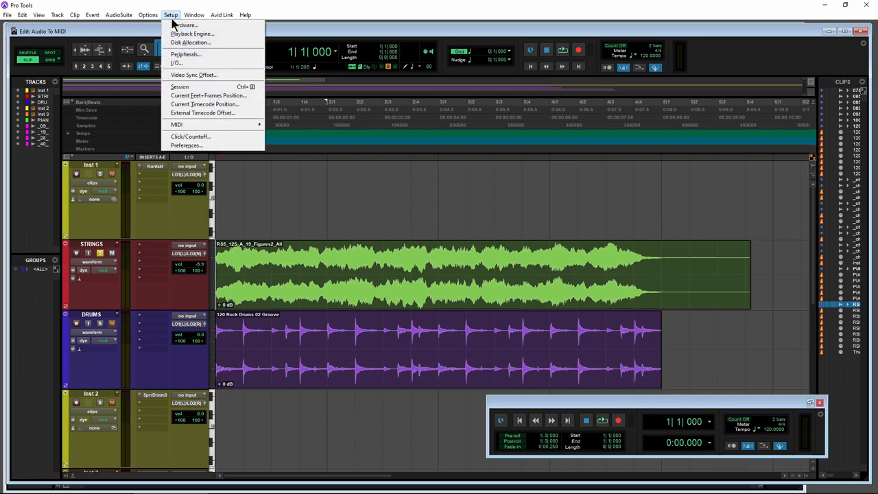
{"action": "left_click", "coordinate": [187, 145]}
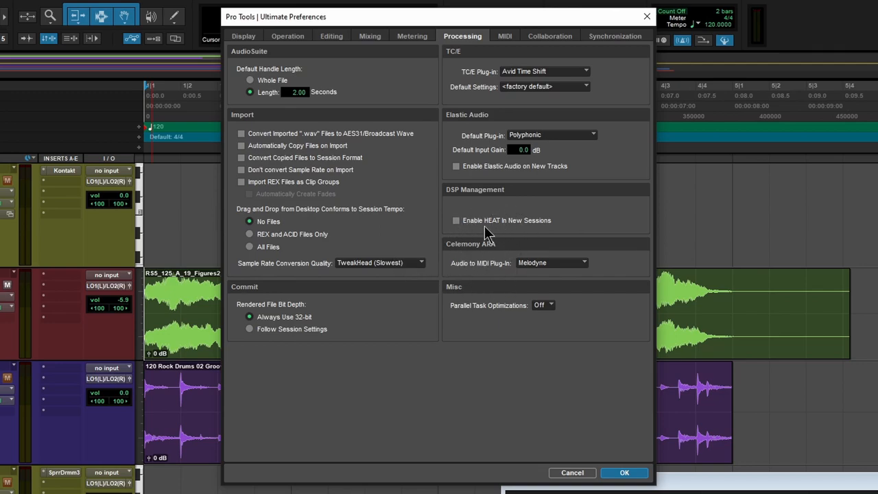
{"action": "mouse_move", "coordinate": [524, 280]}
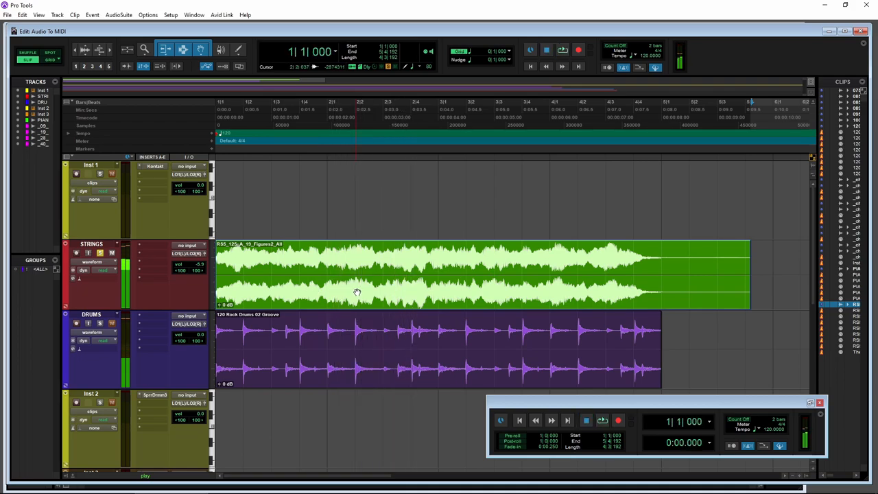
{"action": "left_click", "coordinate": [157, 167]}
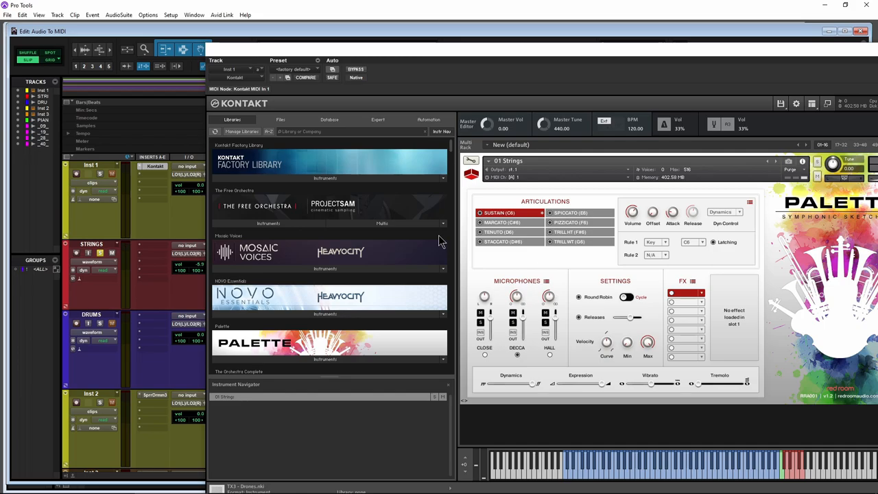
{"action": "mouse_move", "coordinate": [543, 124]}
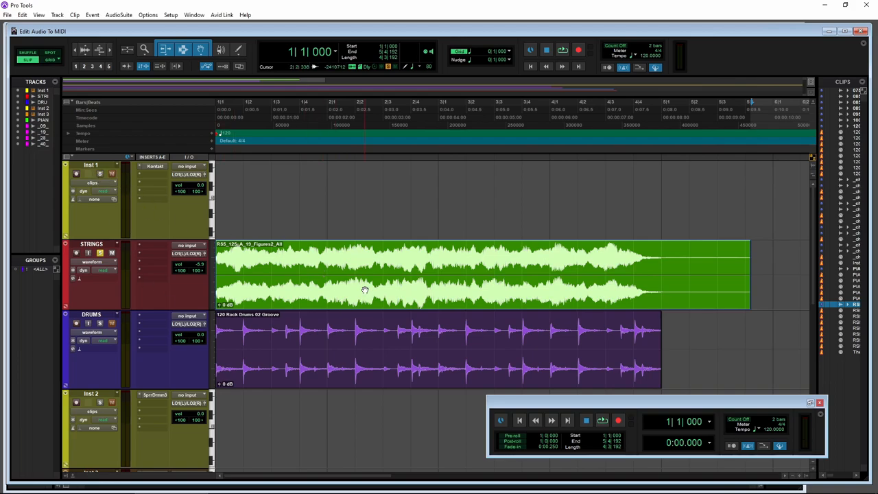
- Copy the STRINGS audio as MIDI with Polyphonic Decay, consolidation off, onto a new instrument track
{"action": "right_click", "coordinate": [363, 290]}
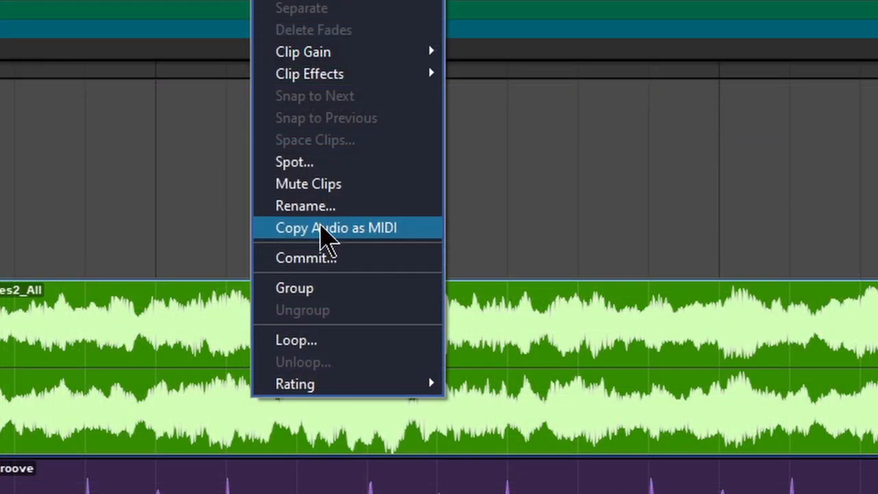
{"action": "left_click", "coordinate": [335, 228]}
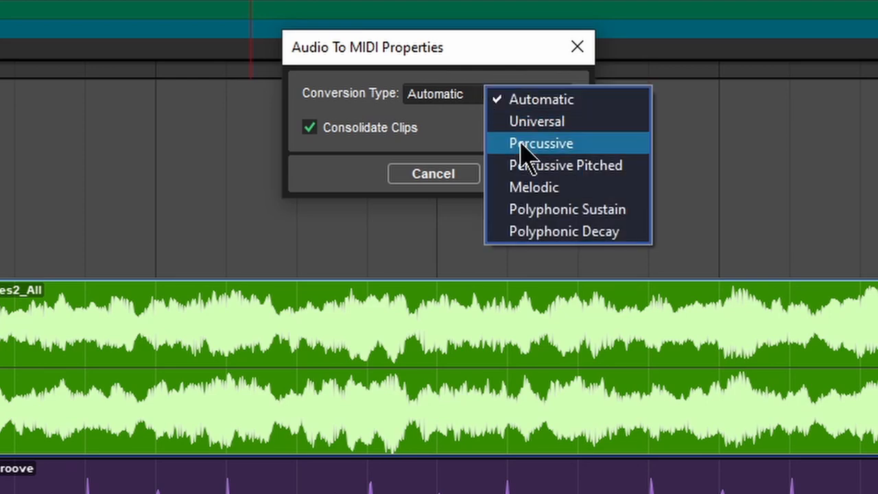
{"action": "mouse_move", "coordinate": [546, 199]}
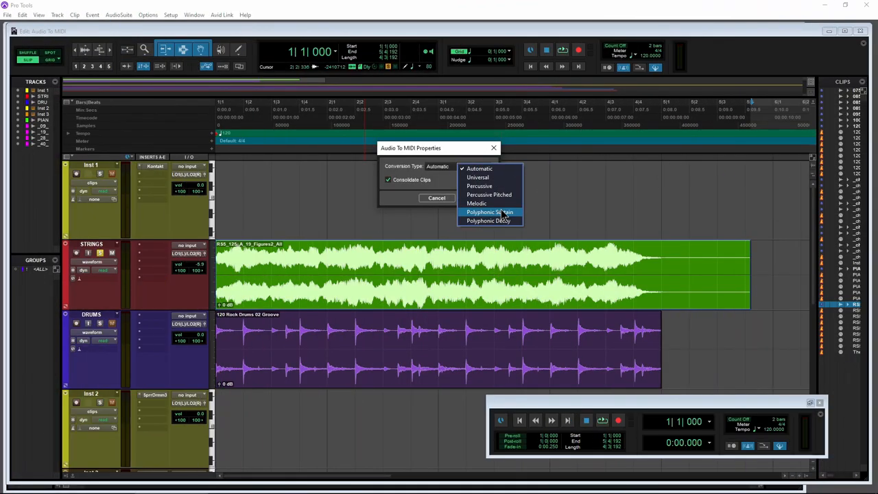
{"action": "left_click", "coordinate": [488, 220]}
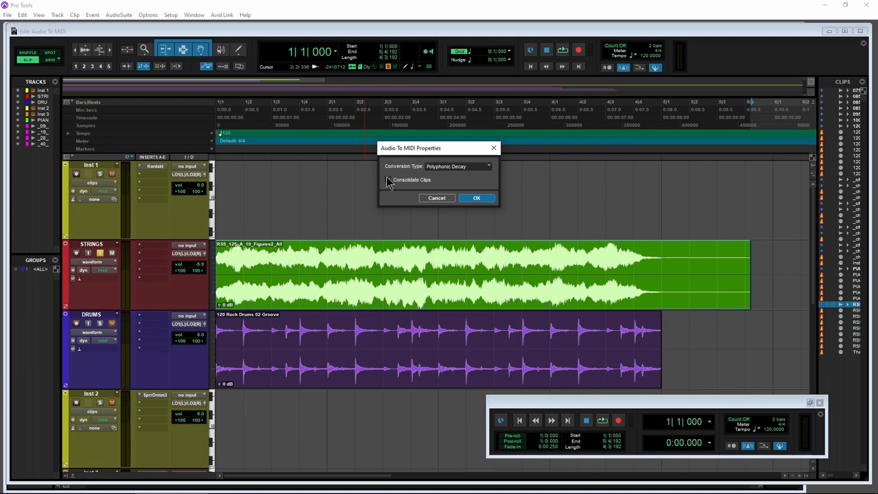
{"action": "left_click", "coordinate": [477, 198]}
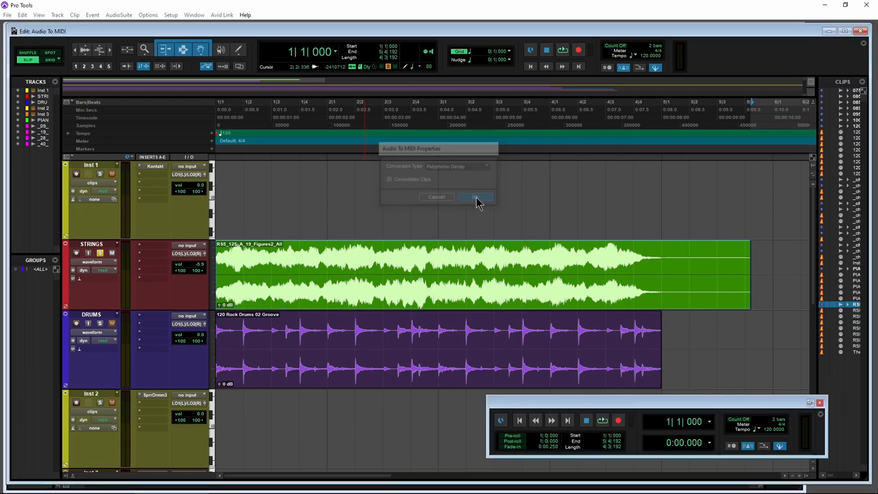
{"action": "left_click", "coordinate": [475, 198]}
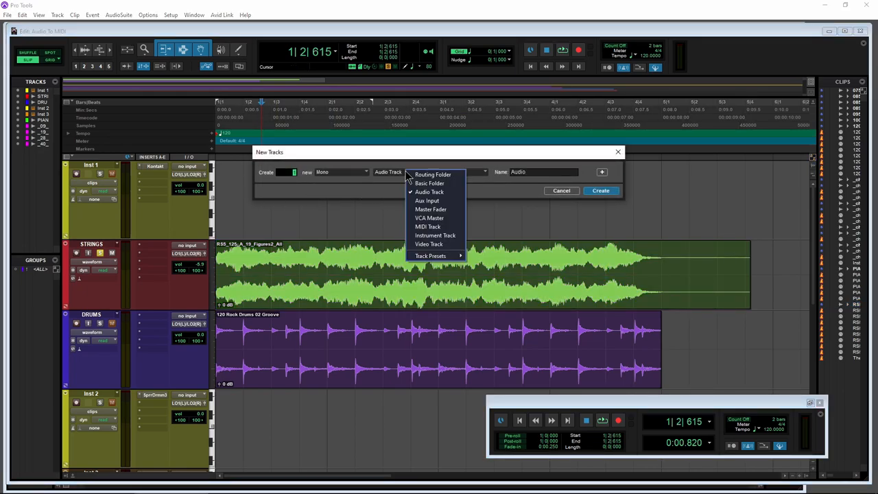
{"action": "mouse_move", "coordinate": [435, 236]}
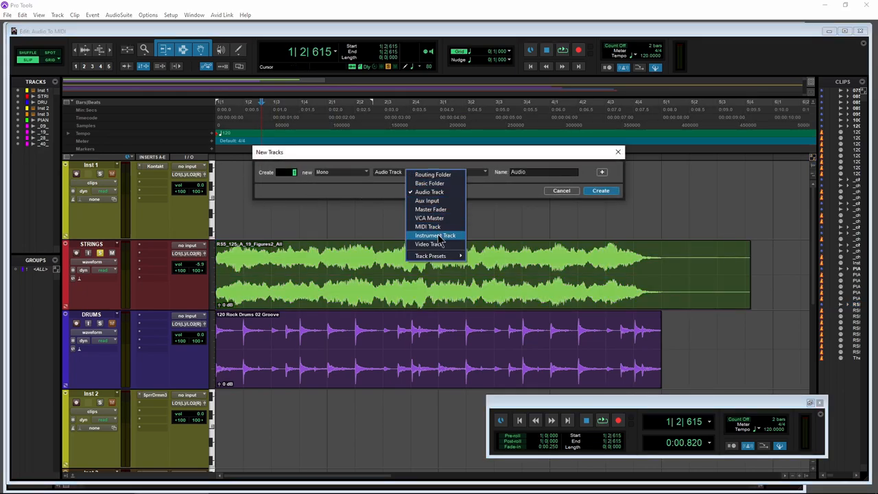
{"action": "left_click", "coordinate": [430, 192]}
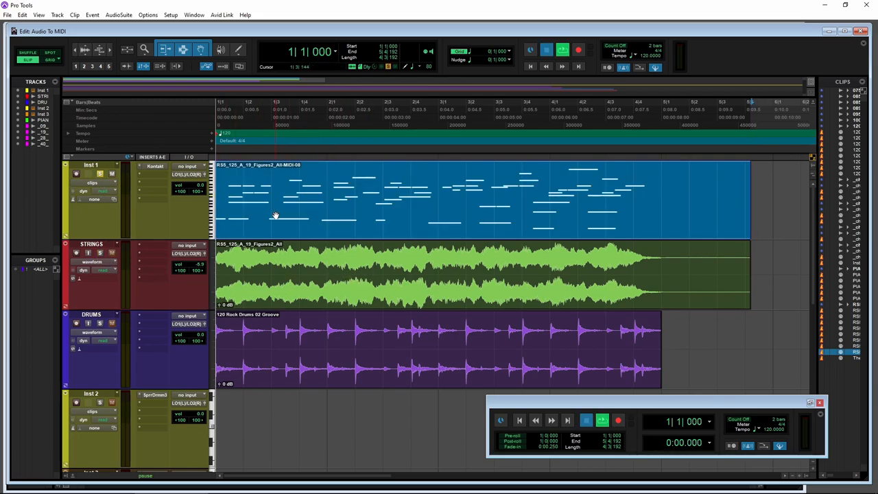
- Play back the converted notes and check the Kontakt instrument on Inst 1
{"action": "left_click", "coordinate": [609, 420]}
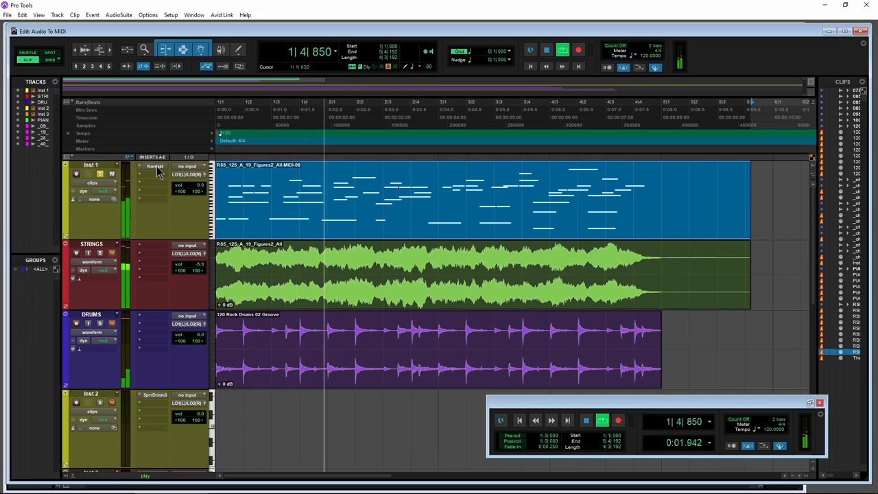
{"action": "left_click", "coordinate": [156, 166]}
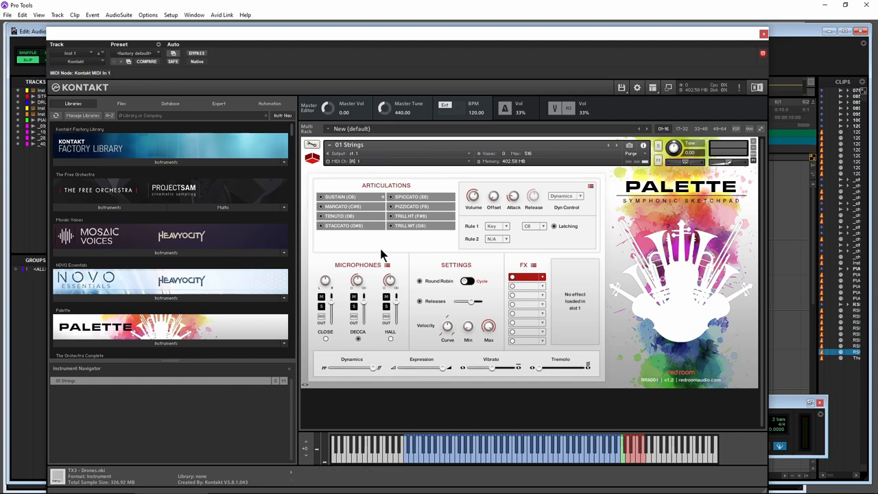
{"action": "mouse_move", "coordinate": [617, 191]}
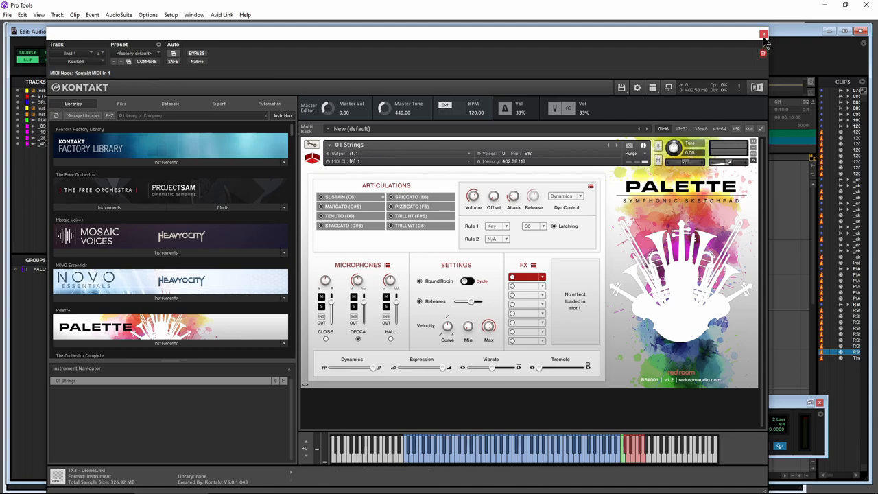
{"action": "left_click", "coordinate": [762, 33]}
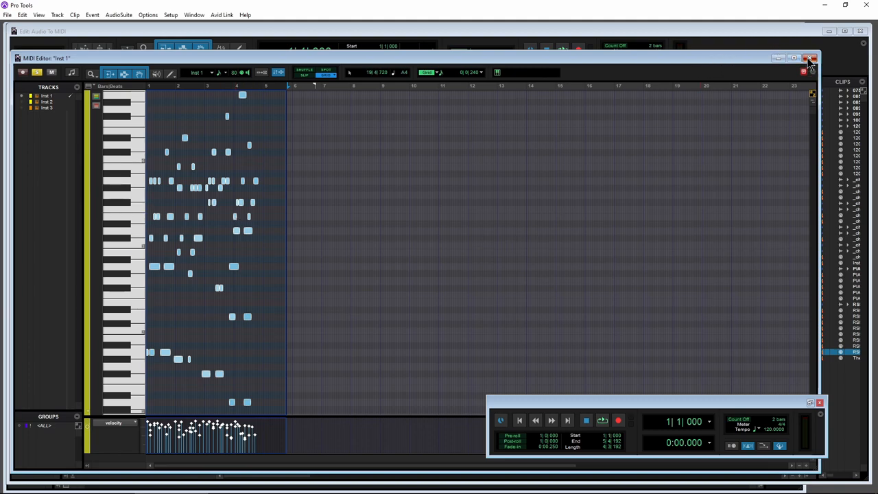
- Close the MIDI editor and confirm a second strings audio-to-MIDI copy using Melodic detection
{"action": "left_click", "coordinate": [807, 57]}
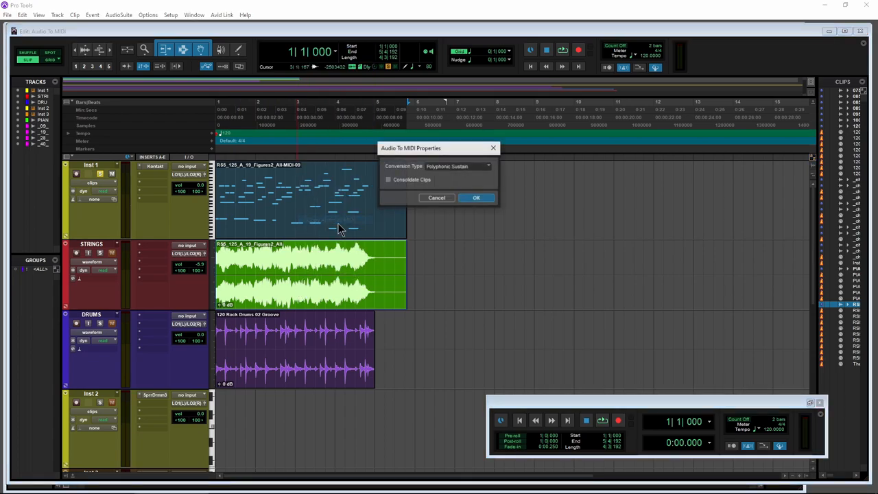
{"action": "left_click", "coordinate": [458, 166]}
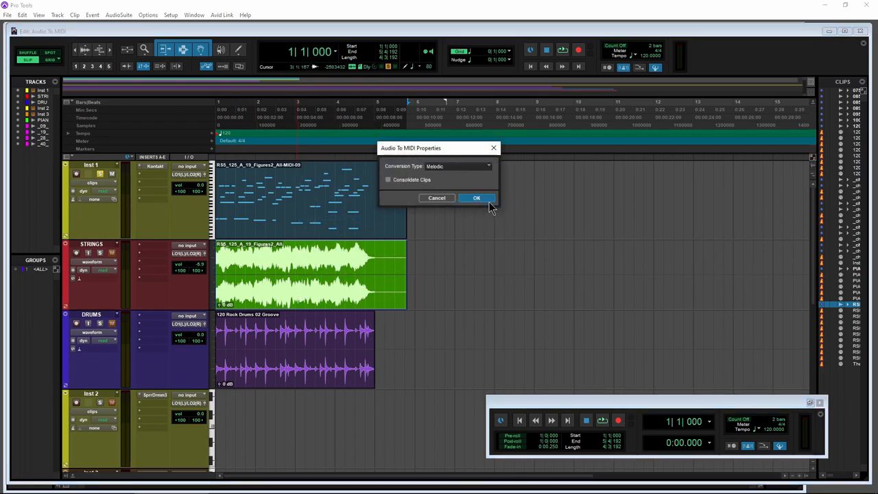
{"action": "left_click", "coordinate": [476, 197]}
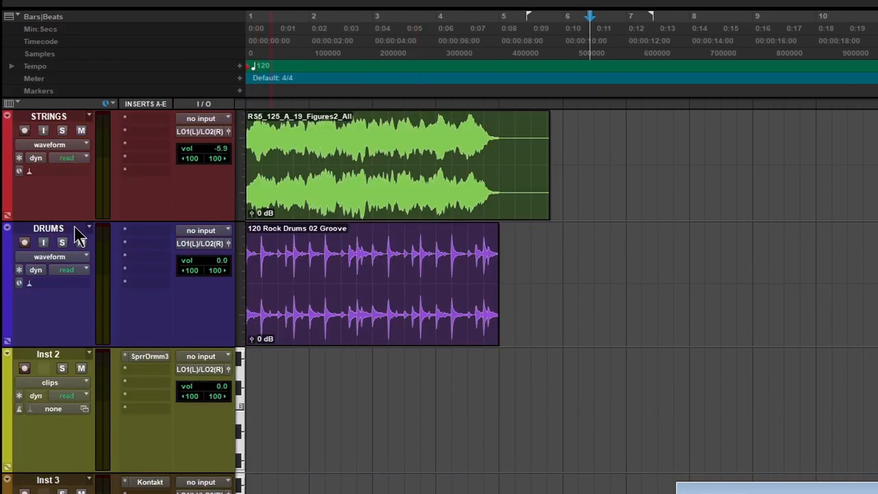
- Select the DRUMS track and check the Superior Drummer instrument on Inst 2
{"action": "left_click", "coordinate": [60, 241]}
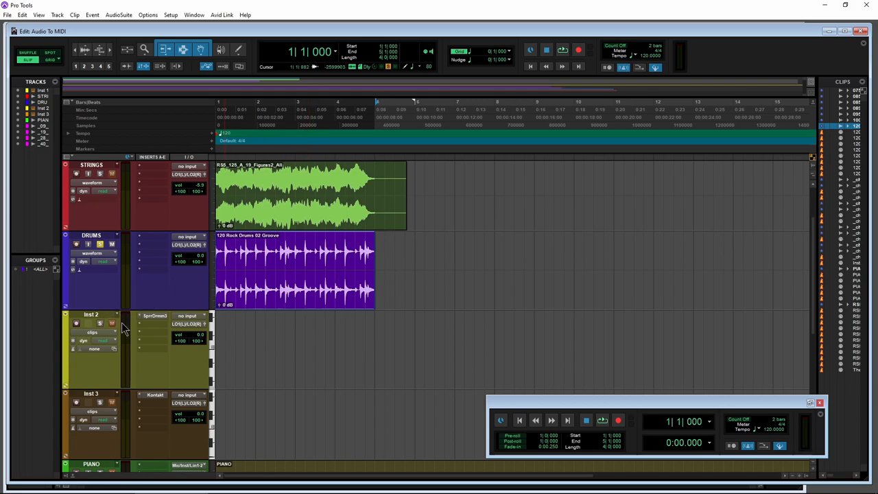
{"action": "mouse_move", "coordinate": [163, 324]}
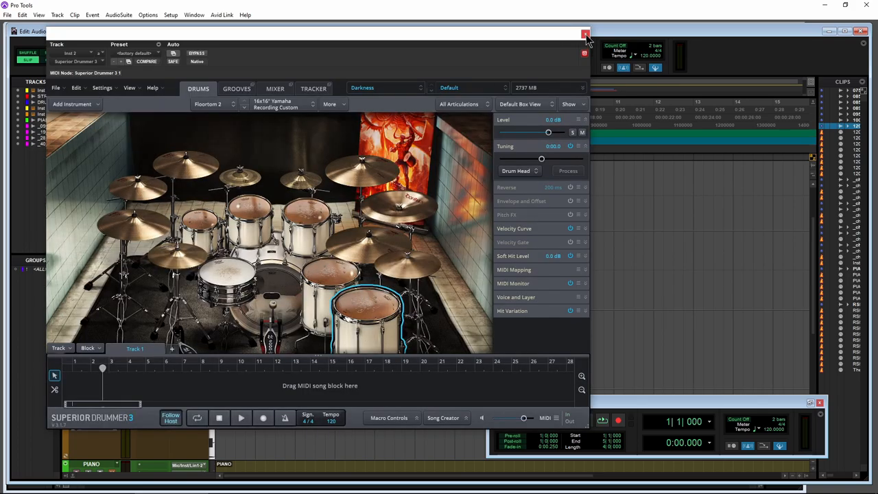
{"action": "left_click", "coordinate": [582, 34]}
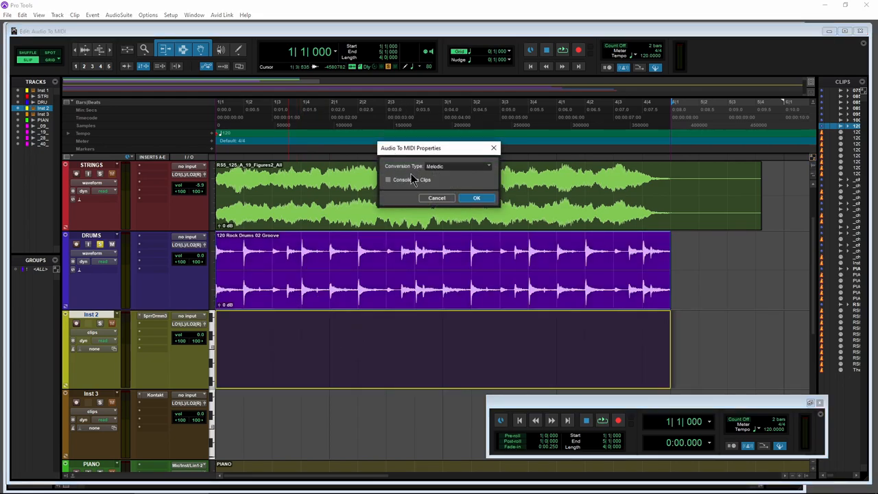
- Convert the drum audio to MIDI, first with Percussive then with Percussive Pitched detection
{"action": "left_click", "coordinate": [457, 166]}
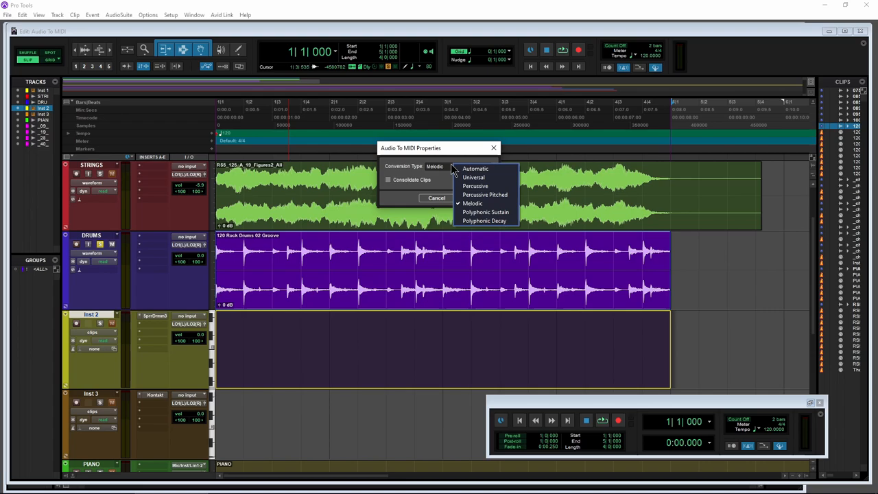
{"action": "left_click", "coordinate": [475, 187]}
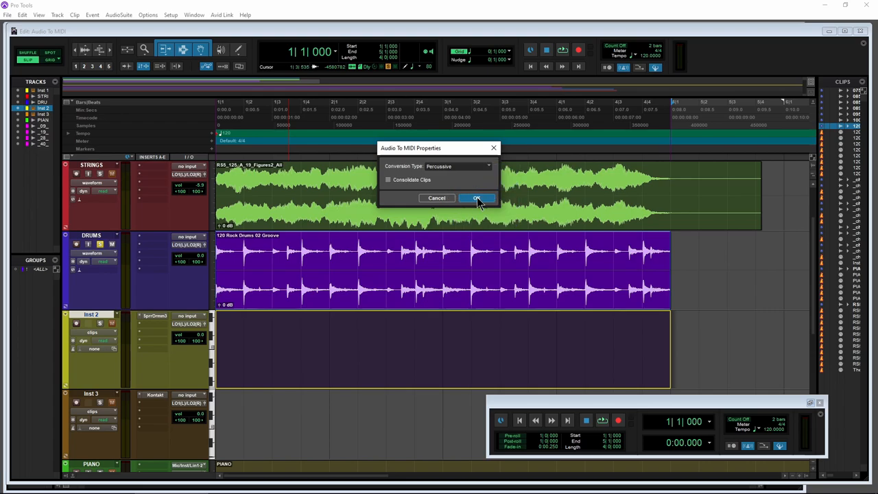
{"action": "left_click", "coordinate": [476, 198]}
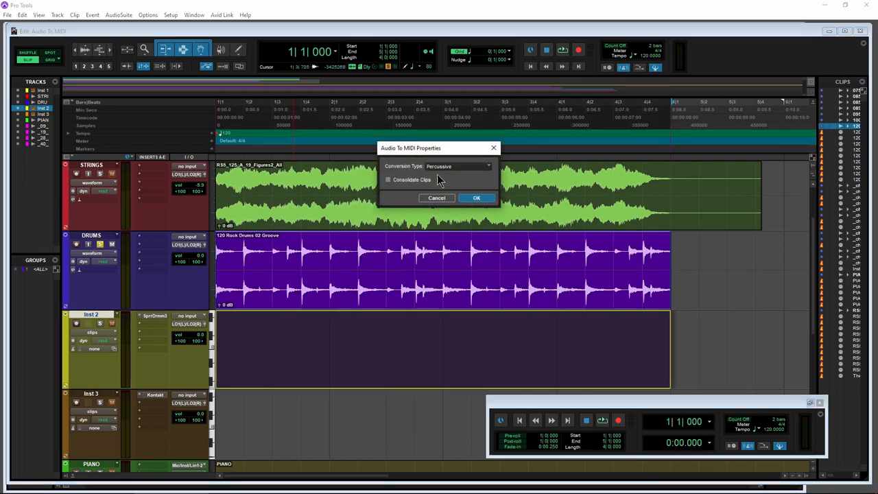
{"action": "left_click", "coordinate": [458, 166]}
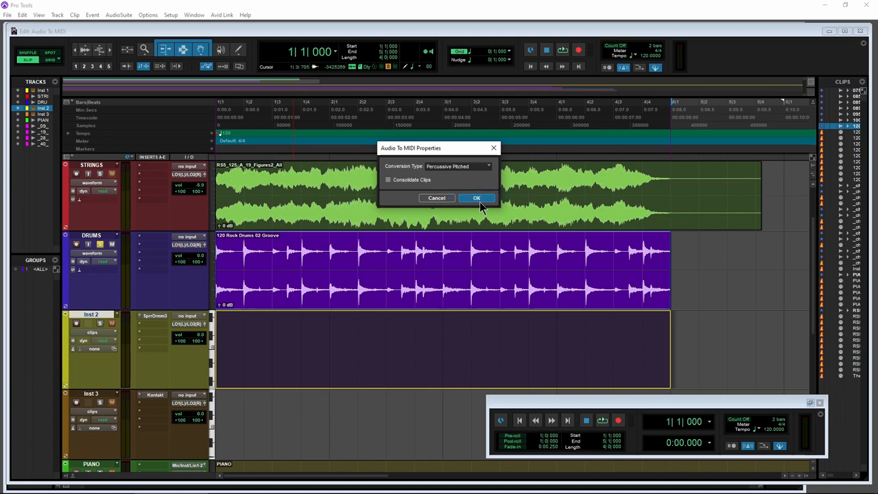
{"action": "left_click", "coordinate": [478, 197]}
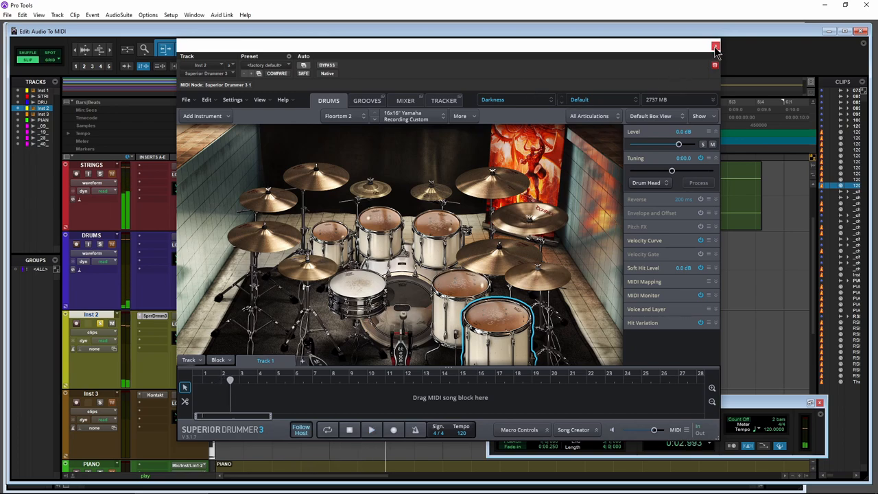
- Close Superior Drummer and the drum notes editor to return to the tracks
{"action": "left_click", "coordinate": [714, 43]}
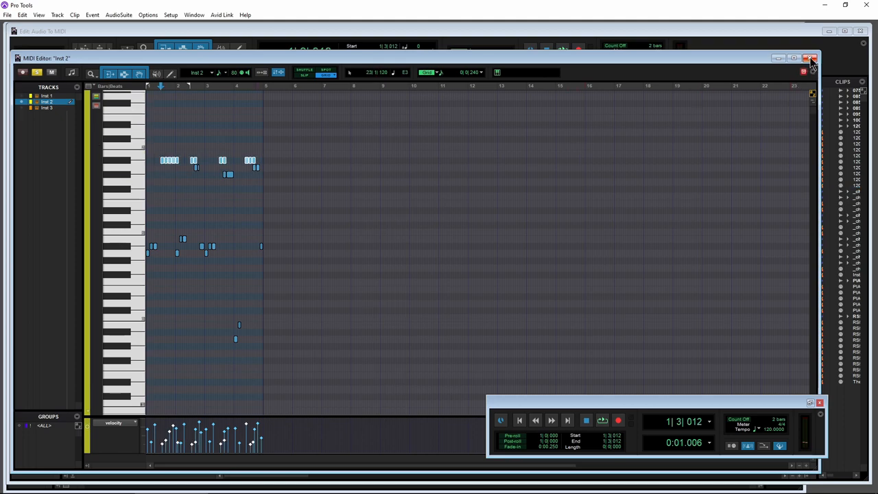
{"action": "left_click", "coordinate": [810, 57]}
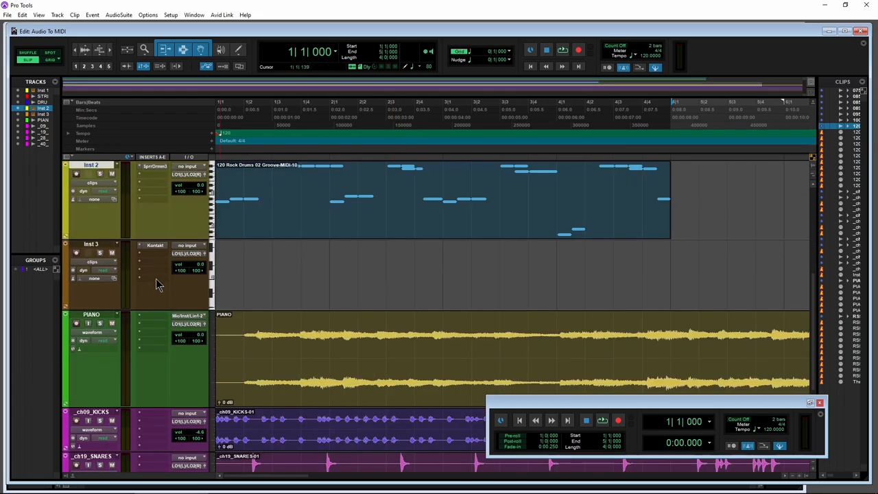
- Scroll to the piano track and close the Kontakt piano instrument on Inst 3
{"action": "scroll", "scroll_direction": "down", "scroll_amount": 3}
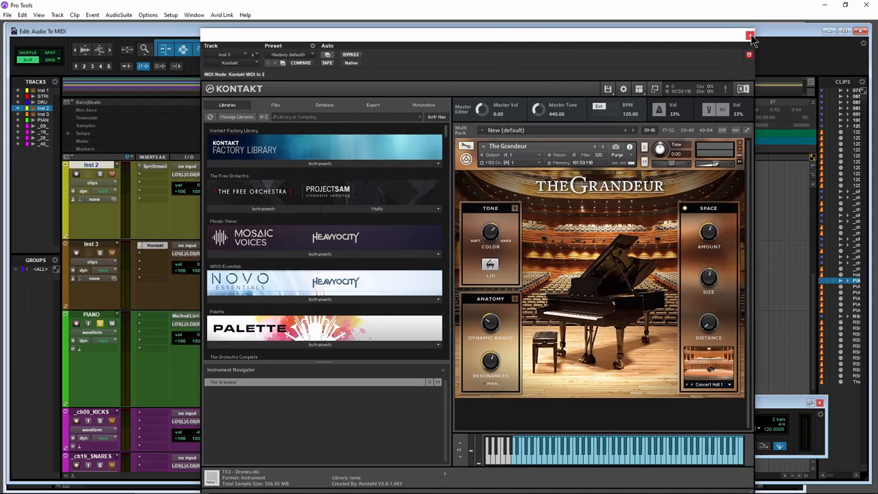
{"action": "left_click", "coordinate": [749, 35]}
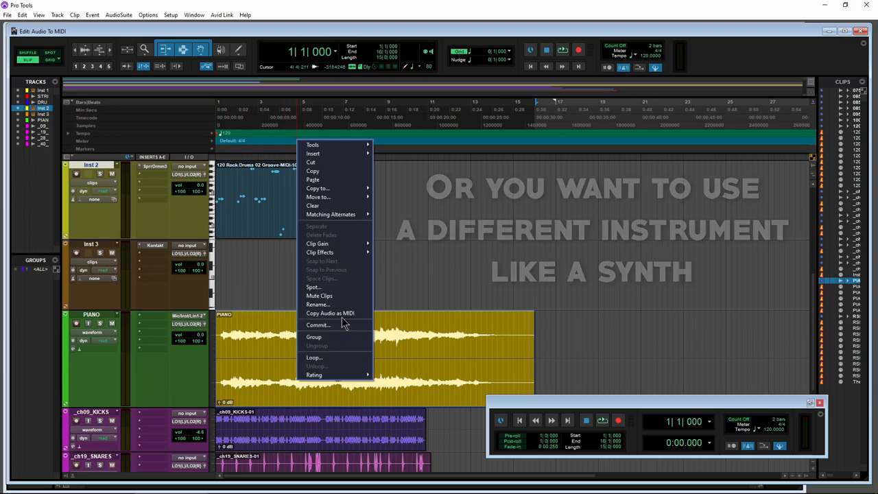
- Copy the piano audio as MIDI onto Inst 3, first with Melodic then Polyphonic Sustain detection
{"action": "left_click", "coordinate": [329, 313]}
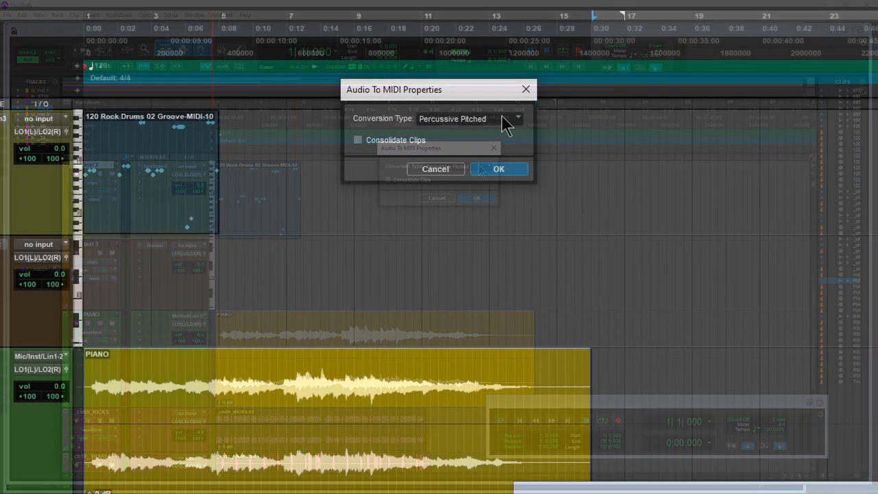
{"action": "left_click", "coordinate": [535, 179]}
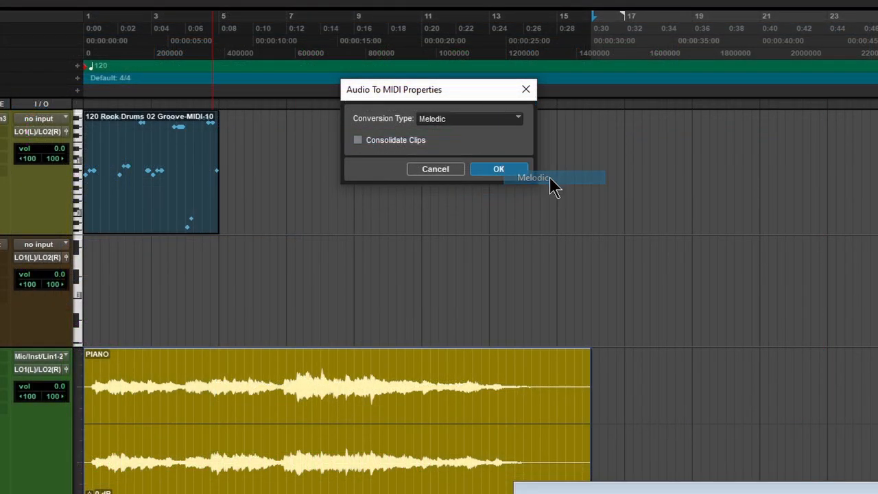
{"action": "left_click", "coordinate": [499, 169]}
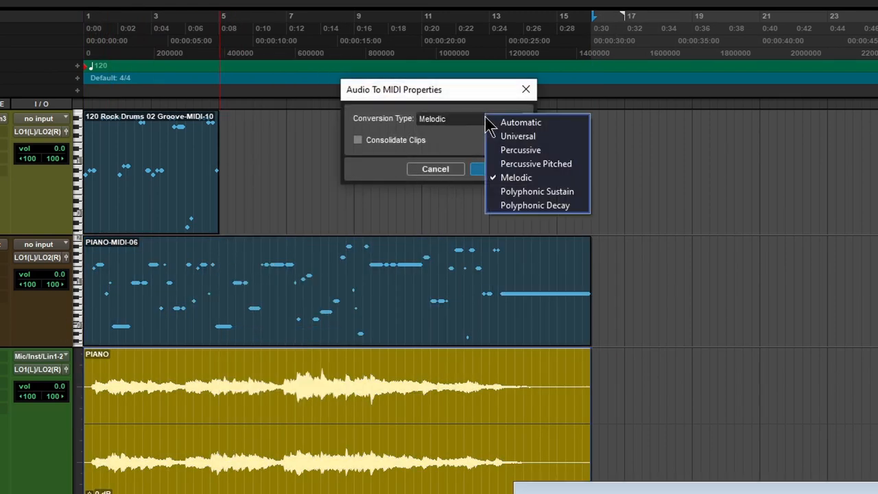
{"action": "left_click", "coordinate": [537, 192]}
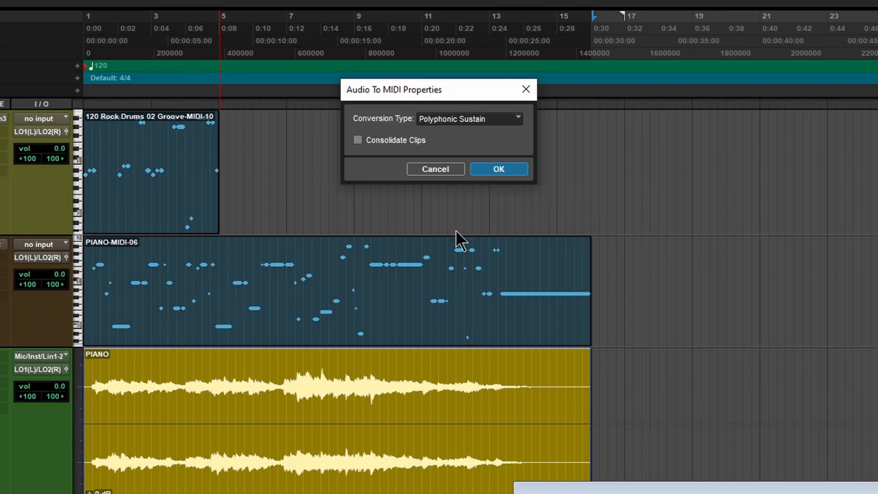
{"action": "left_click", "coordinate": [500, 168]}
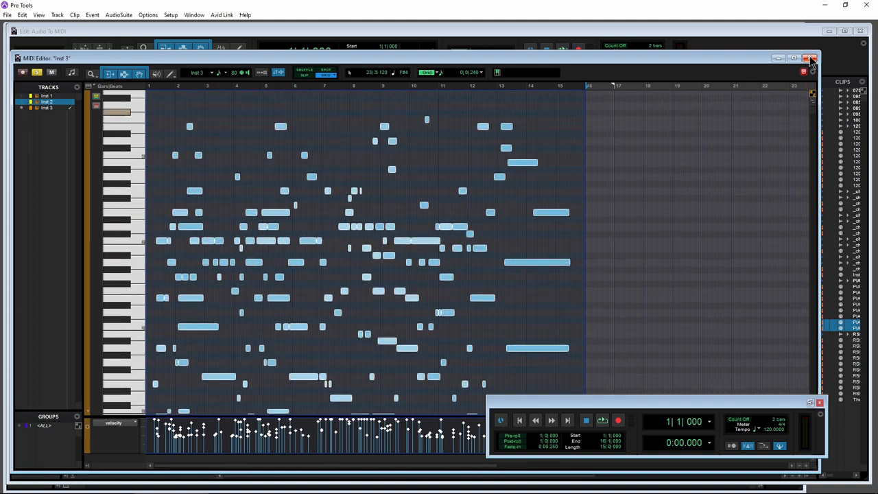
- Inspect the piano MIDI clip's notes in the editor twice and return to the tracks
{"action": "left_click", "coordinate": [810, 61]}
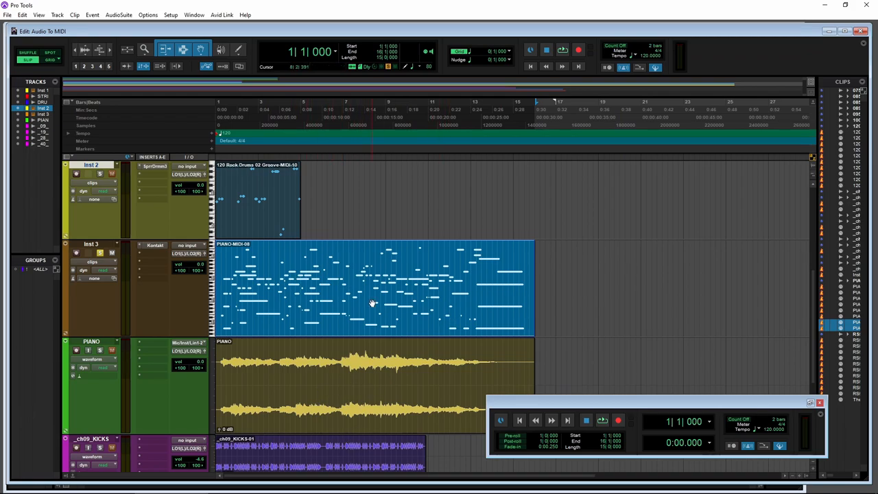
{"action": "right_click", "coordinate": [370, 304]}
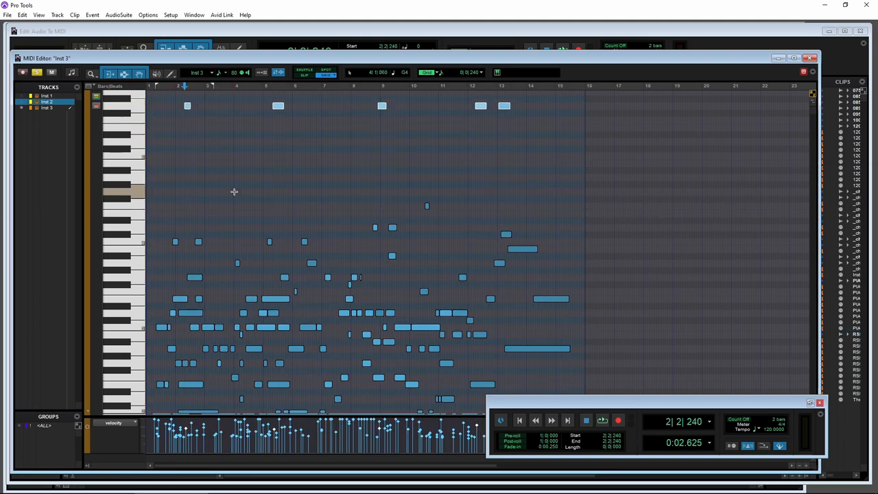
{"action": "left_click", "coordinate": [810, 59]}
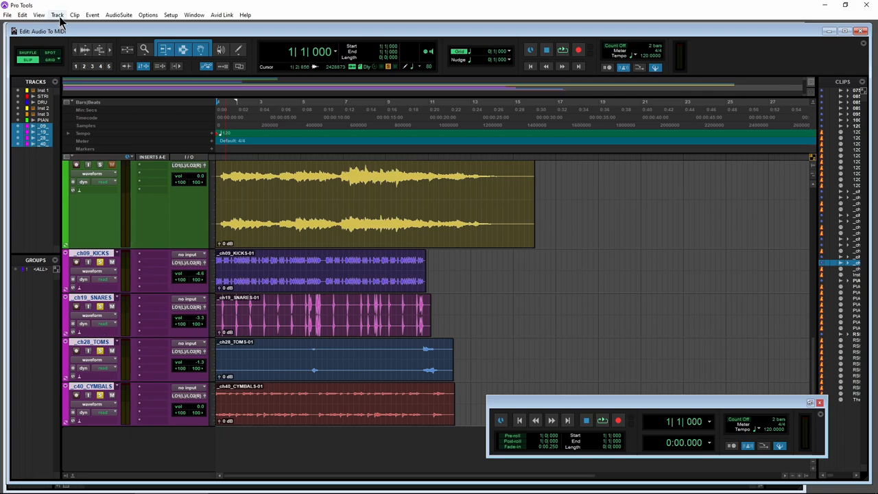
- Bring up the Track menu for extracting MIDI from the piano and drum tracks
{"action": "left_click", "coordinate": [61, 12]}
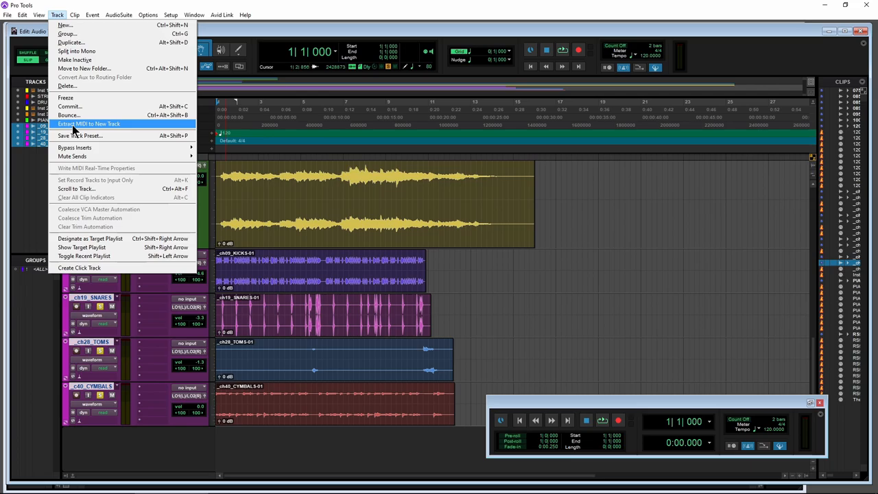
- Extract the drum audio to new MIDI tracks using Percussive conversion, keeping MIDI as the destination type
{"action": "left_click", "coordinate": [88, 124]}
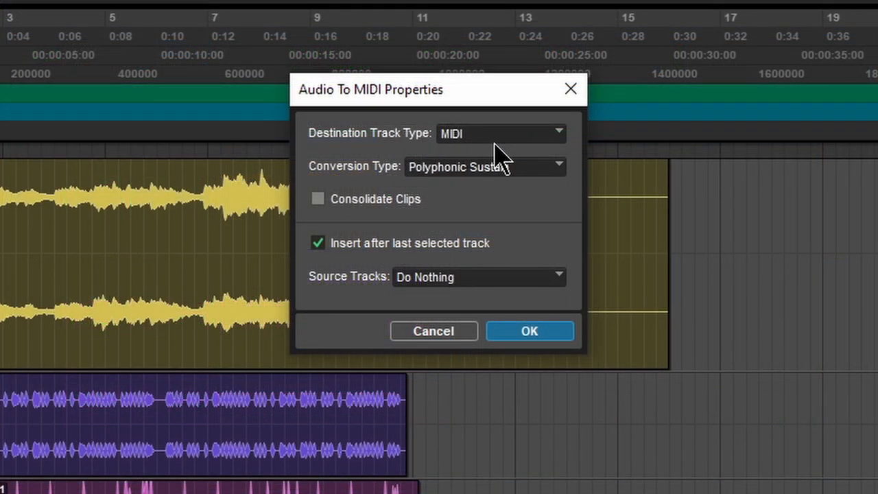
{"action": "left_click", "coordinate": [502, 133]}
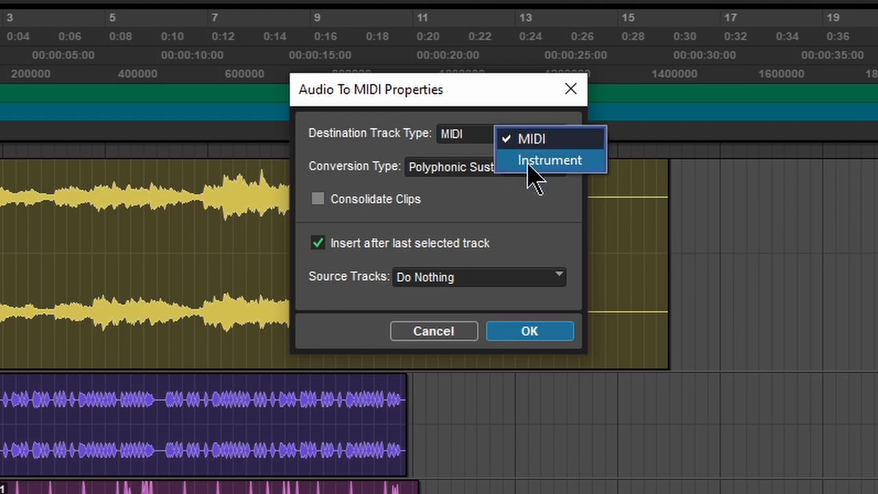
{"action": "left_click", "coordinate": [530, 139]}
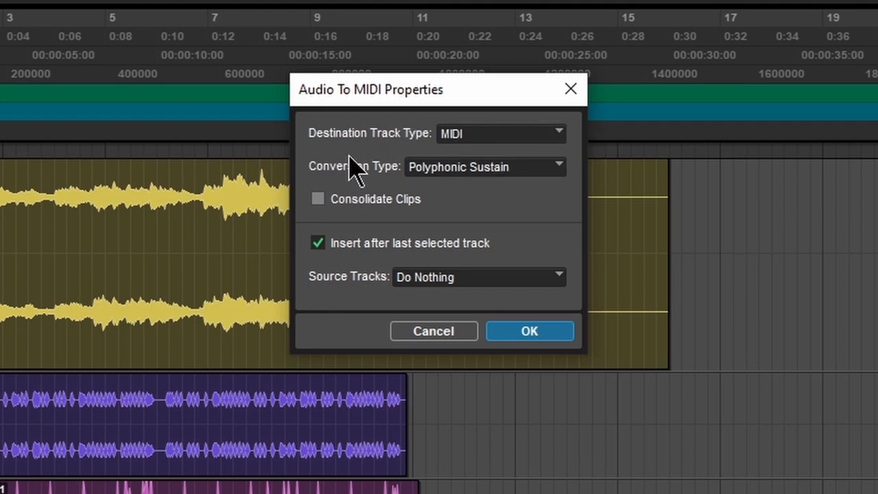
{"action": "left_click", "coordinate": [486, 167]}
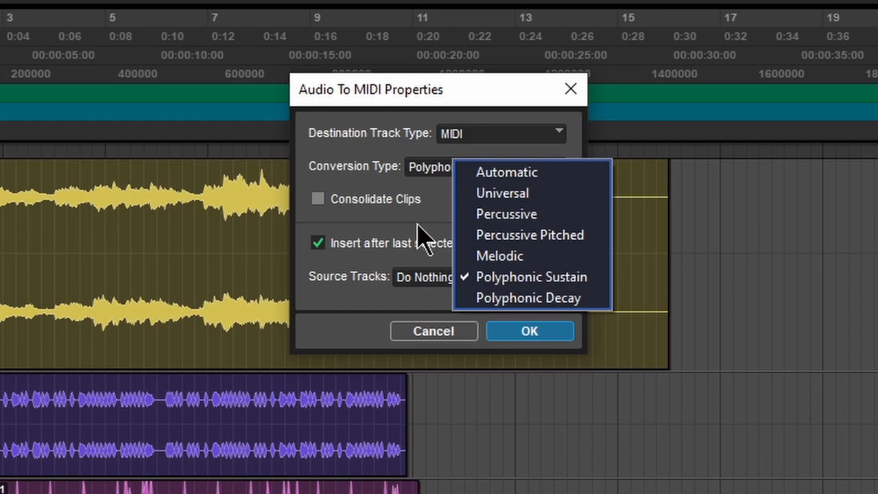
{"action": "mouse_move", "coordinate": [565, 221]}
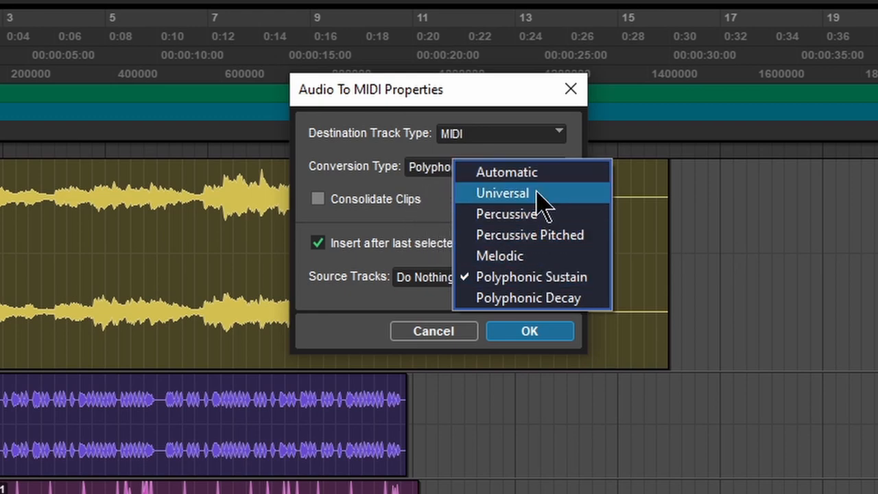
{"action": "mouse_move", "coordinate": [512, 225]}
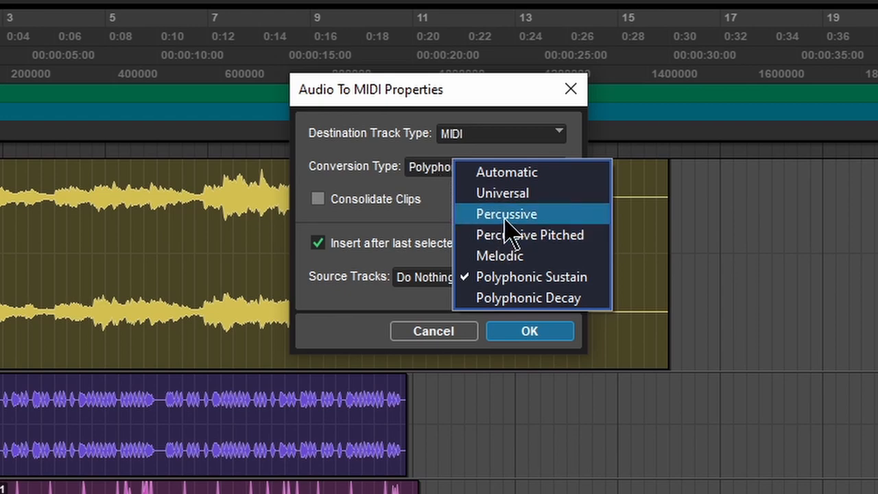
{"action": "left_click", "coordinate": [505, 214]}
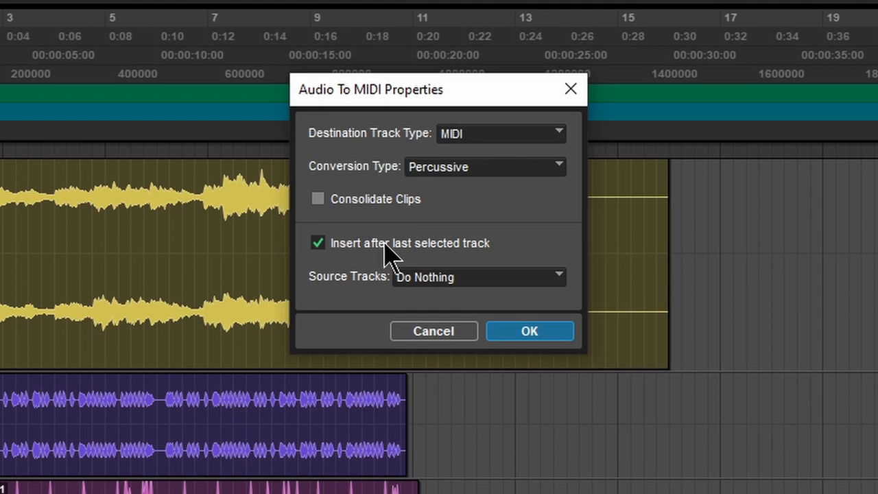
{"action": "mouse_move", "coordinate": [483, 254]}
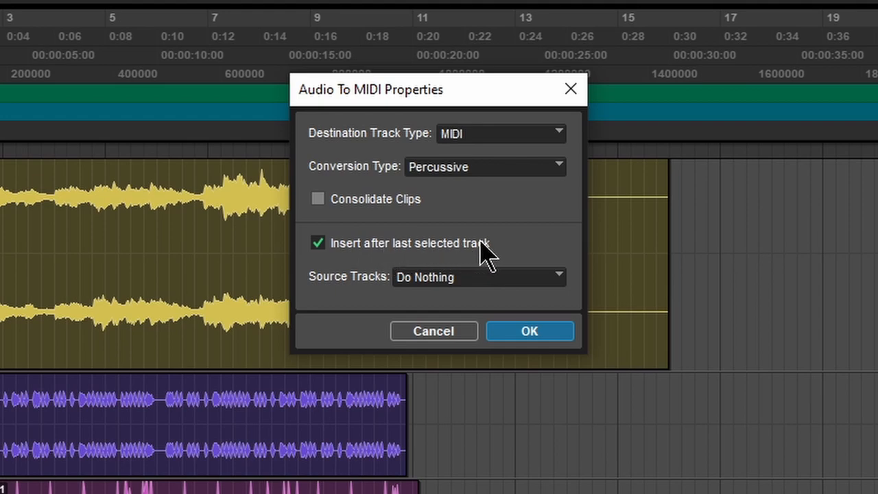
{"action": "mouse_move", "coordinate": [396, 343]}
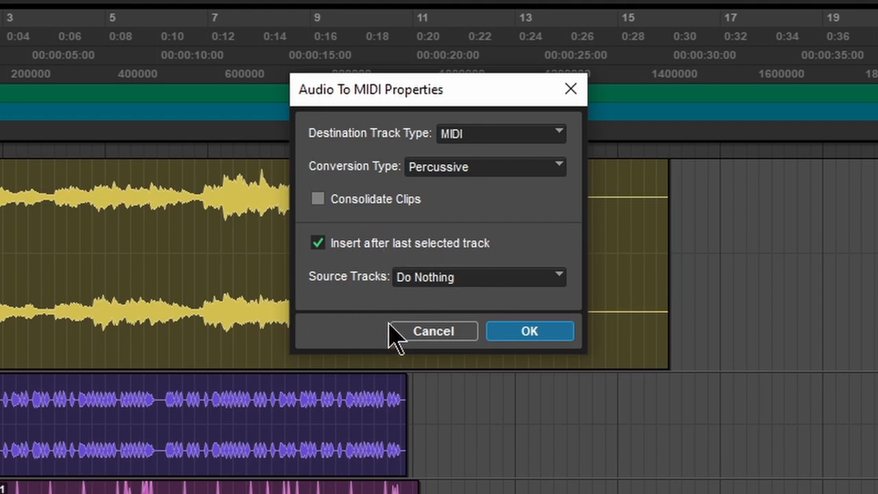
{"action": "left_click", "coordinate": [477, 277]}
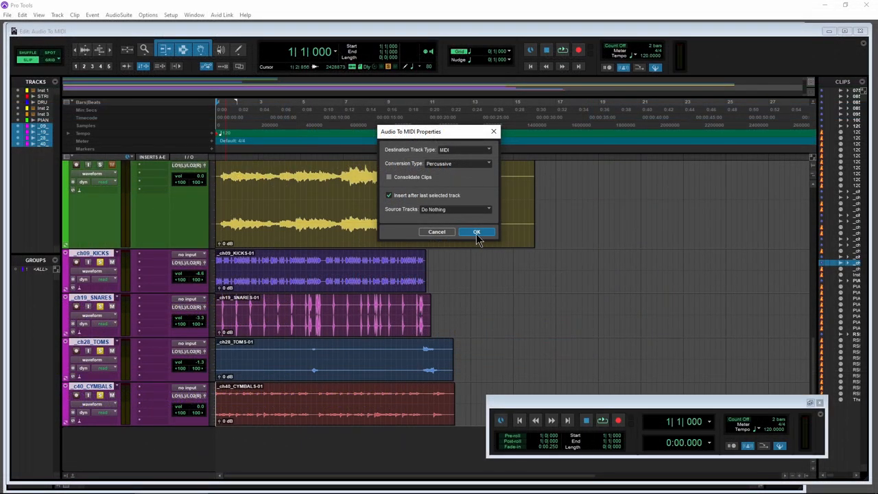
{"action": "left_click", "coordinate": [478, 230]}
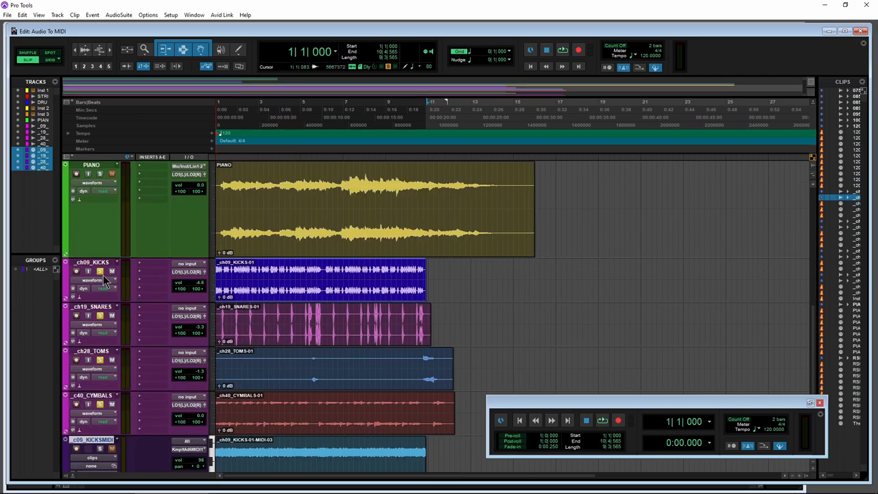
- Scroll the Edit window down to the new kick, snare, toms and cymbals MIDI tracks
{"action": "scroll", "scroll_direction": "down", "scroll_amount": 3}
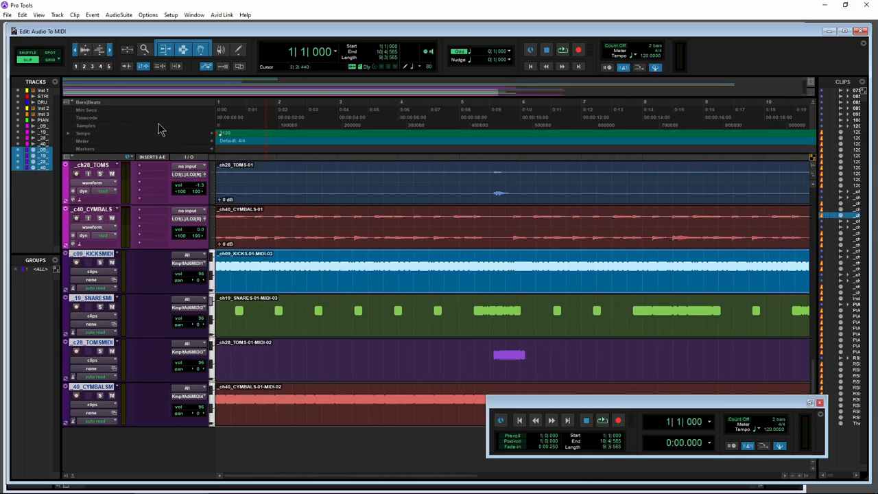
- Set the kick, tom and cymbal MIDI track outputs to inst 2 – Superior Drummer 3.1
{"action": "left_click", "coordinate": [195, 254]}
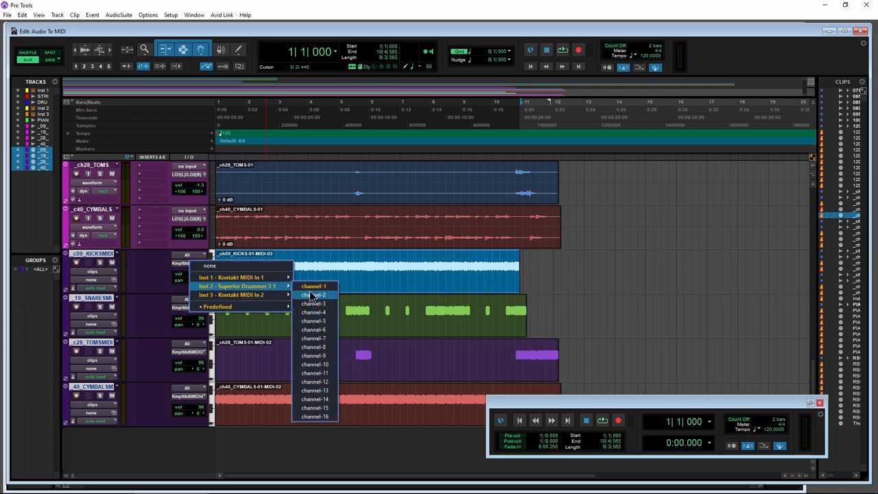
{"action": "mouse_move", "coordinate": [317, 288]}
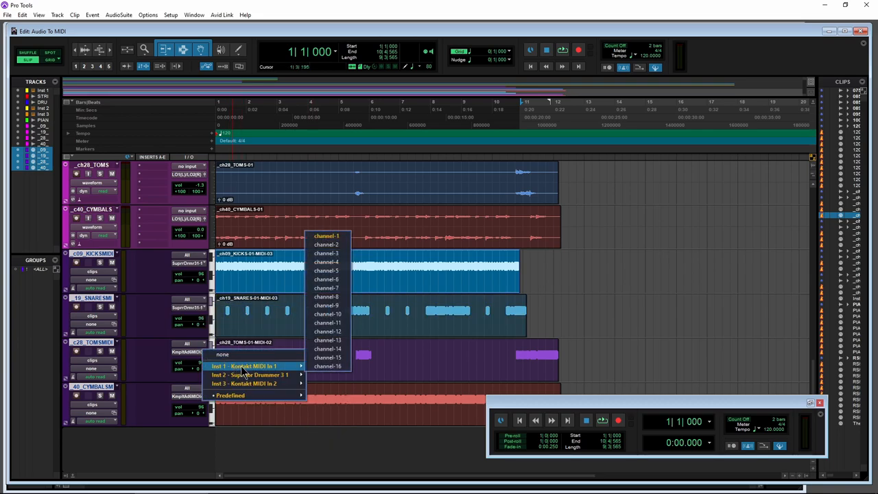
{"action": "left_click", "coordinate": [244, 365]}
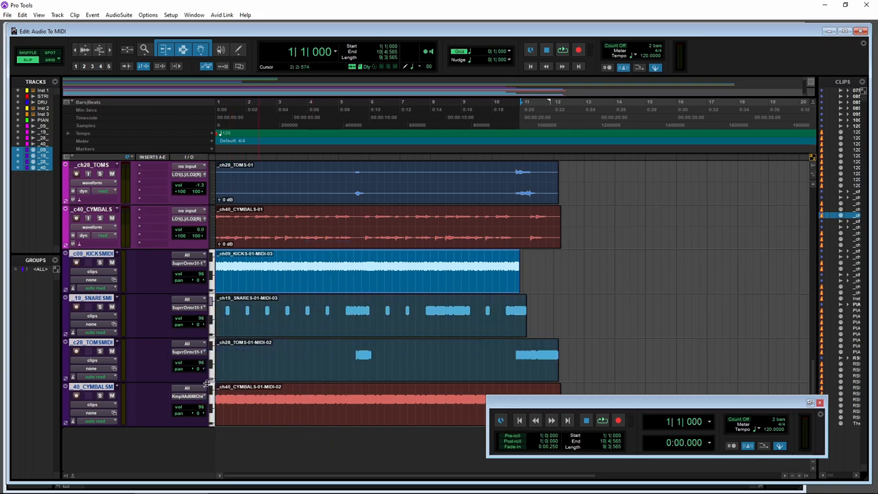
{"action": "left_click", "coordinate": [186, 390]}
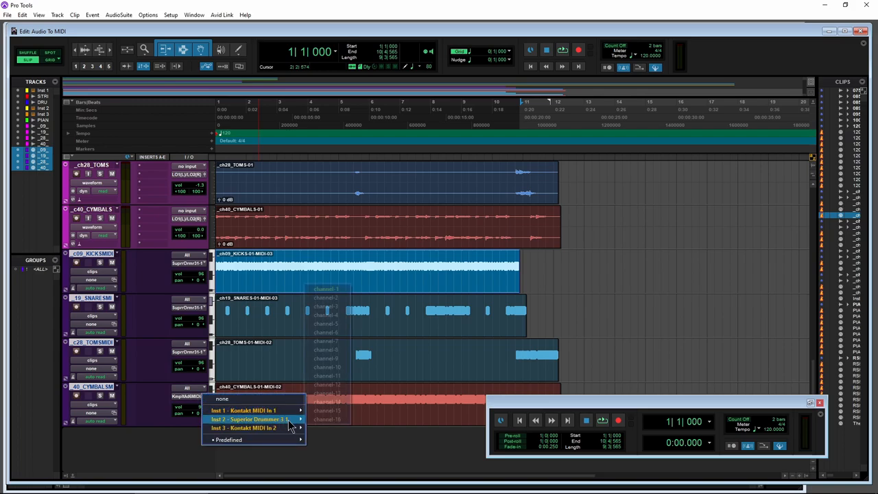
{"action": "left_click", "coordinate": [247, 418]}
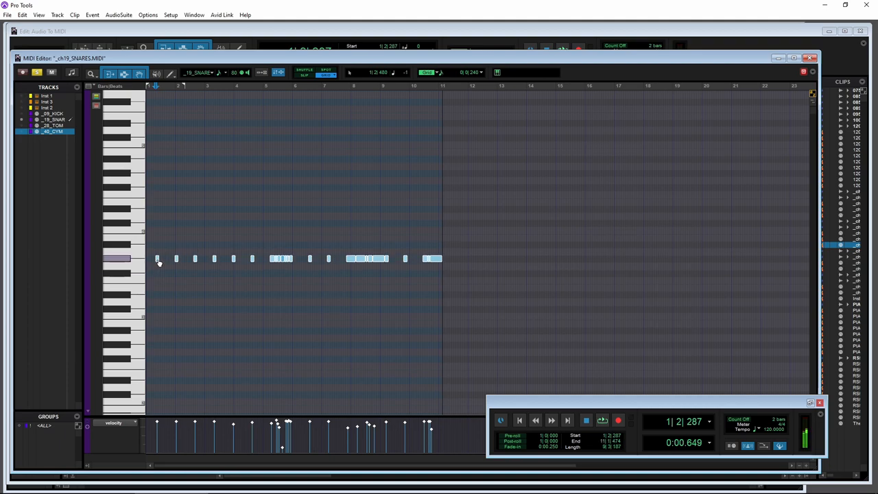
- Open the snare MIDI clip in the MIDI Editor to inspect its notes
{"action": "left_click", "coordinate": [599, 420]}
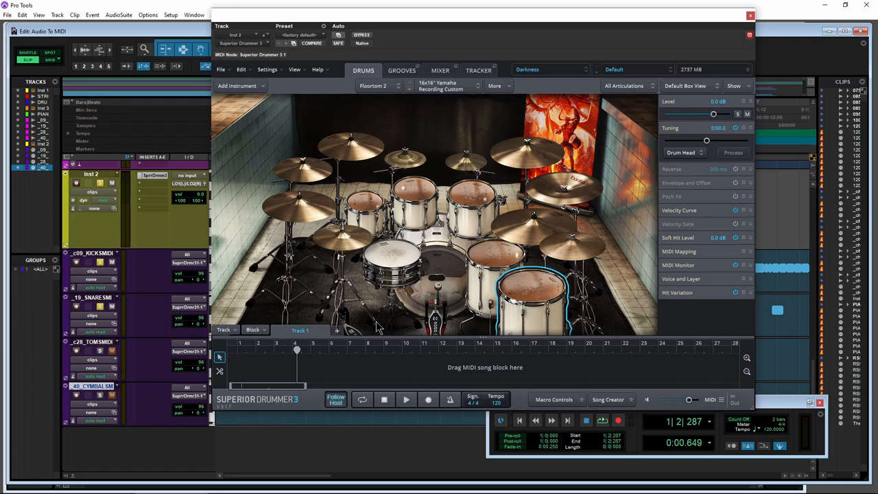
{"action": "mouse_move", "coordinate": [560, 81]}
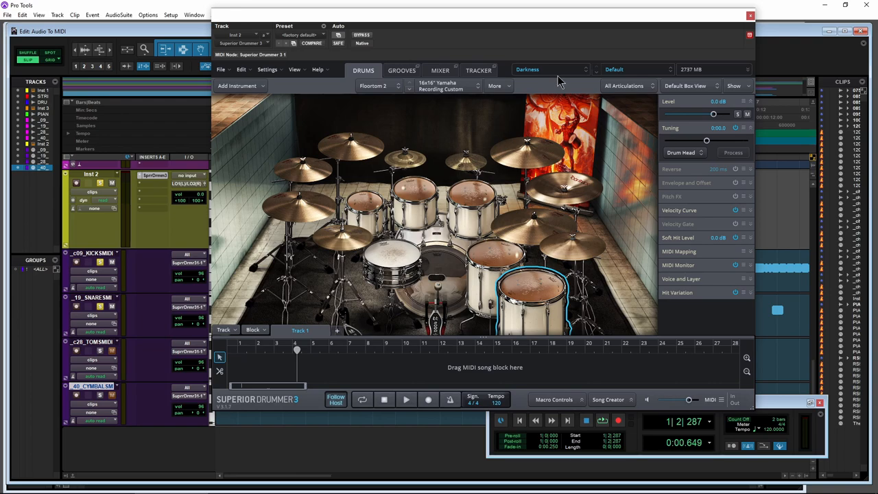
- Load the Death kit from Superior Drummer's library list and close the plug-in window
{"action": "left_click", "coordinate": [549, 68]}
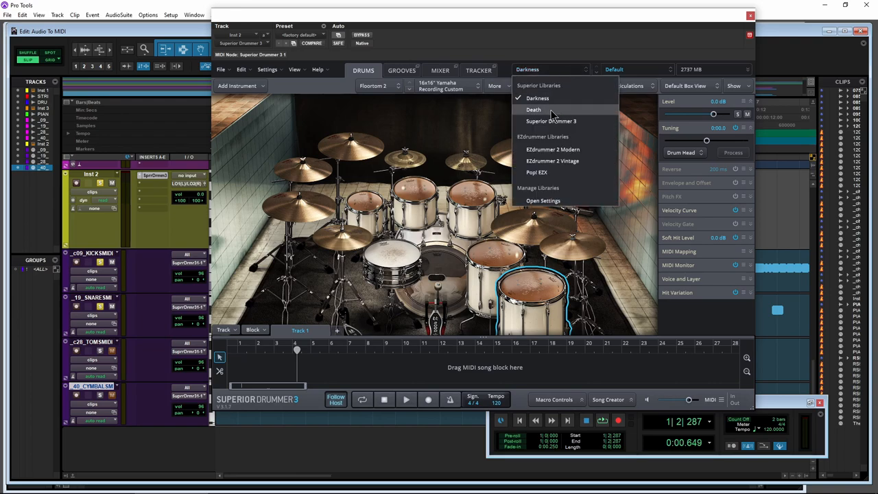
{"action": "left_click", "coordinate": [534, 110]}
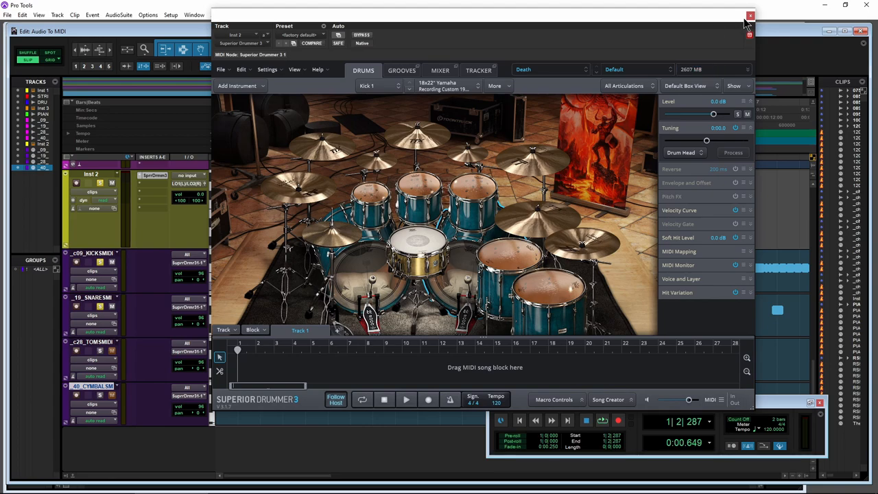
{"action": "left_click", "coordinate": [407, 401]}
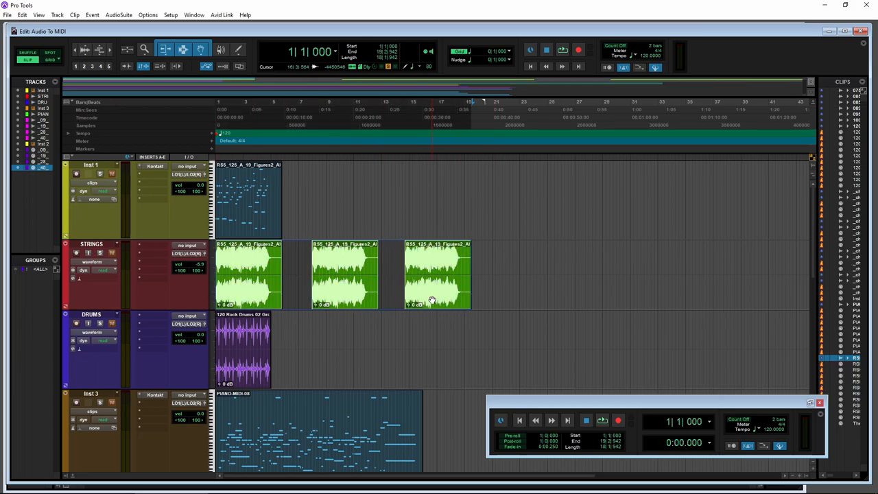
- Copy the selected STRINGS audio clips as MIDI with Percussive conversion and no clip consolidation
{"action": "right_click", "coordinate": [431, 299]}
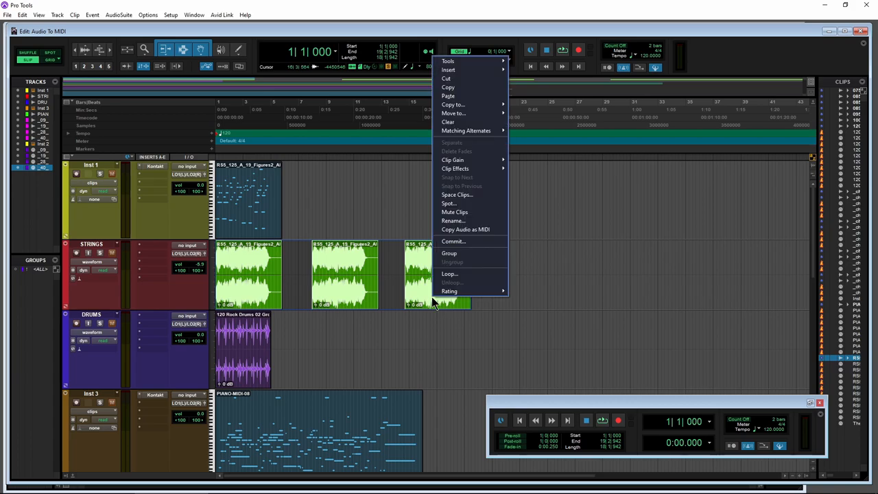
{"action": "left_click", "coordinate": [465, 230]}
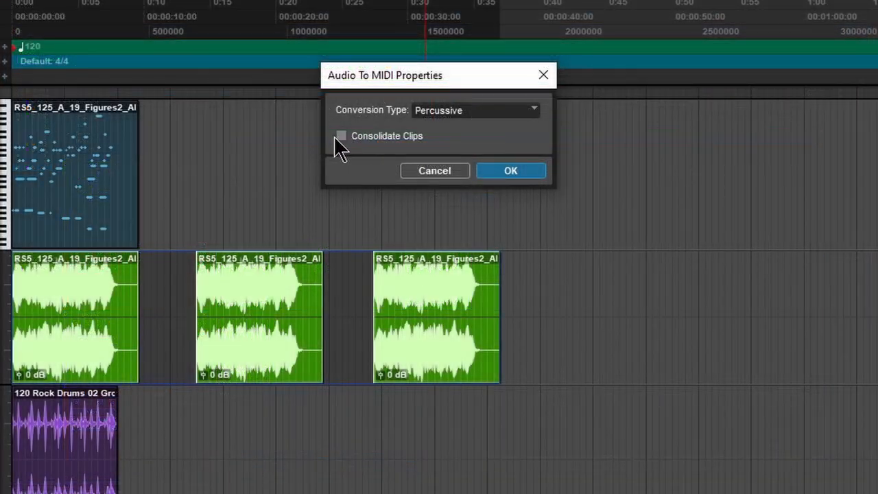
{"action": "mouse_move", "coordinate": [409, 148]}
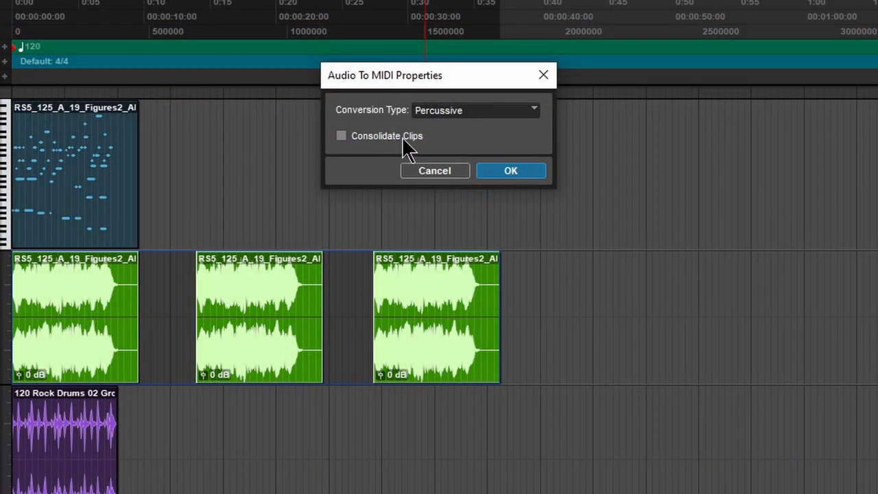
{"action": "left_click", "coordinate": [511, 170]}
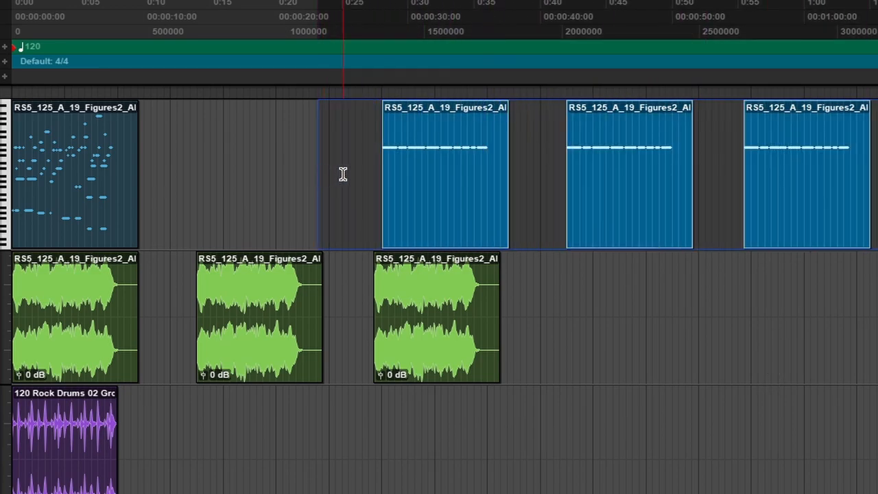
{"action": "left_click", "coordinate": [436, 315]}
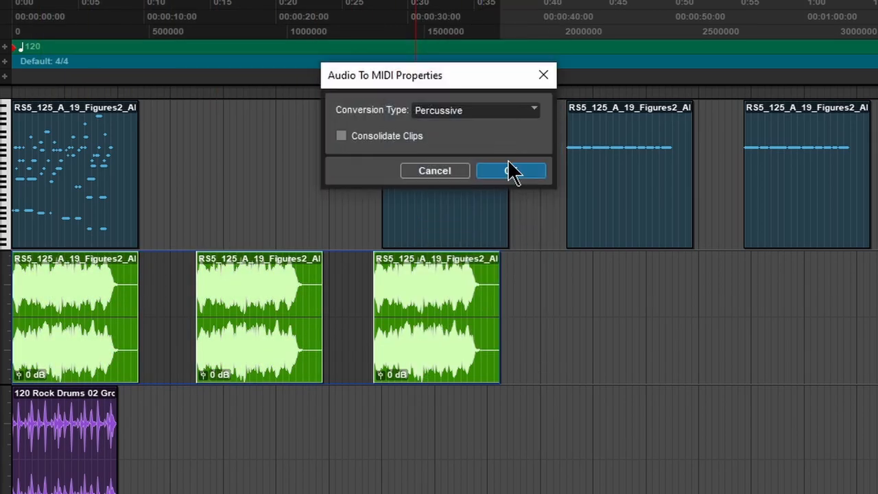
{"action": "left_click", "coordinate": [511, 171]}
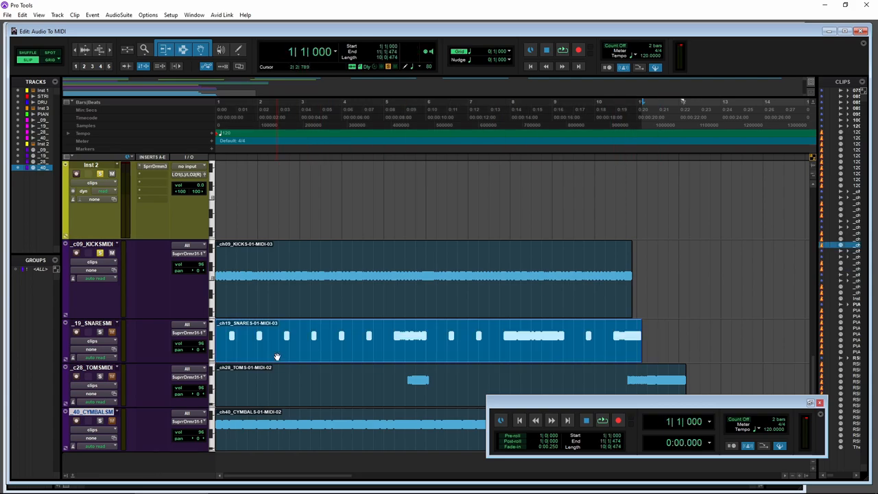
{"action": "mouse_move", "coordinate": [274, 351]}
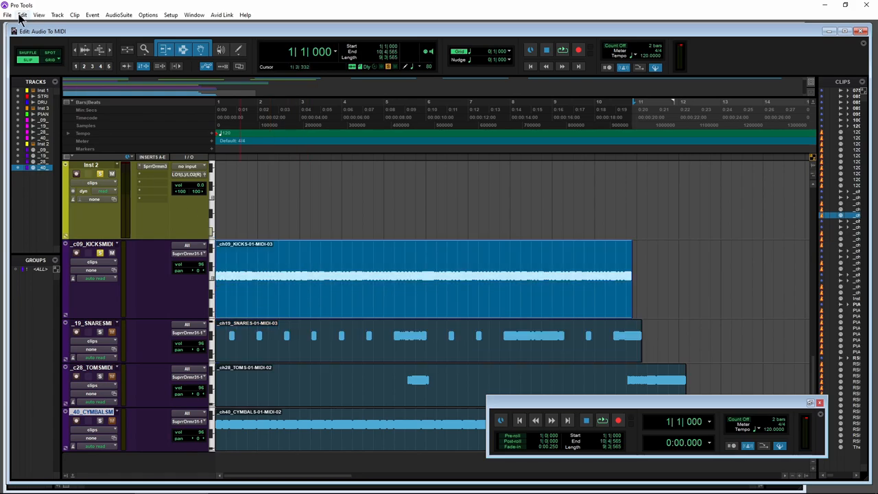
- Reach the Edit menu's Paste Special options for merging the snare notes into the kick clip
{"action": "left_click", "coordinate": [7, 14]}
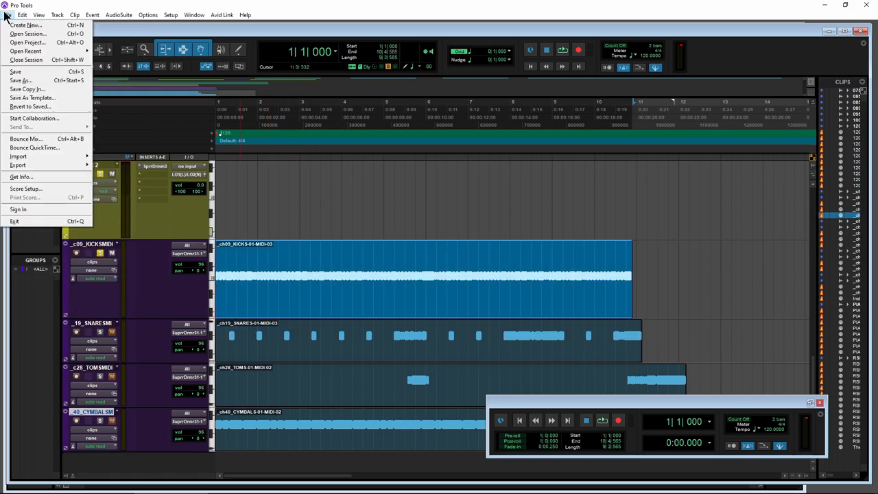
{"action": "left_click", "coordinate": [27, 14]}
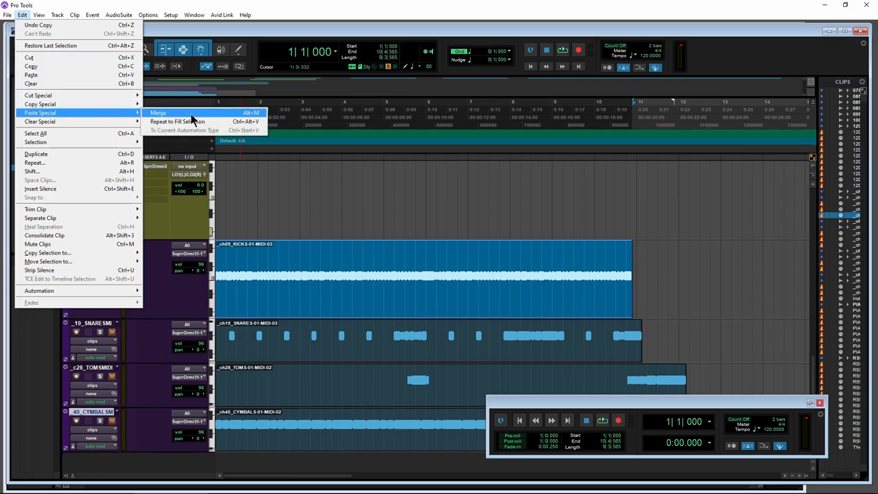
{"action": "mouse_move", "coordinate": [168, 115]}
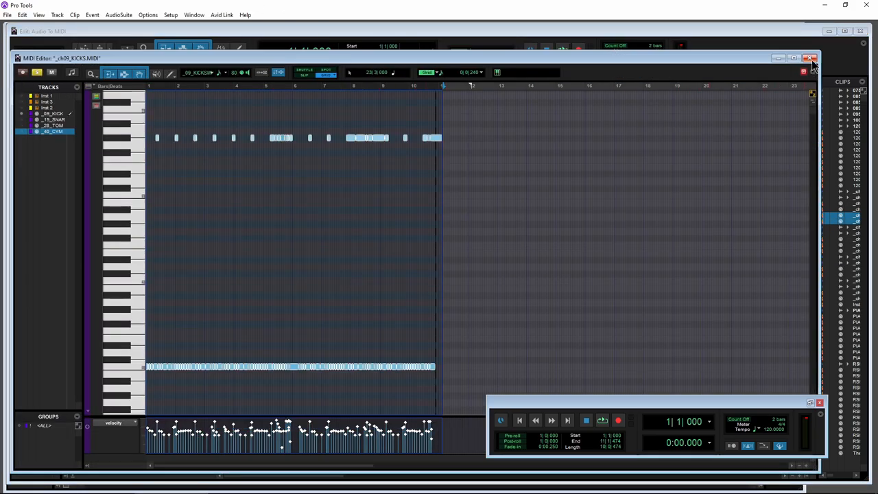
- Close the MIDI Editor, view Superior Drummer's Drums tab, then close the plug-in
{"action": "left_click", "coordinate": [802, 57]}
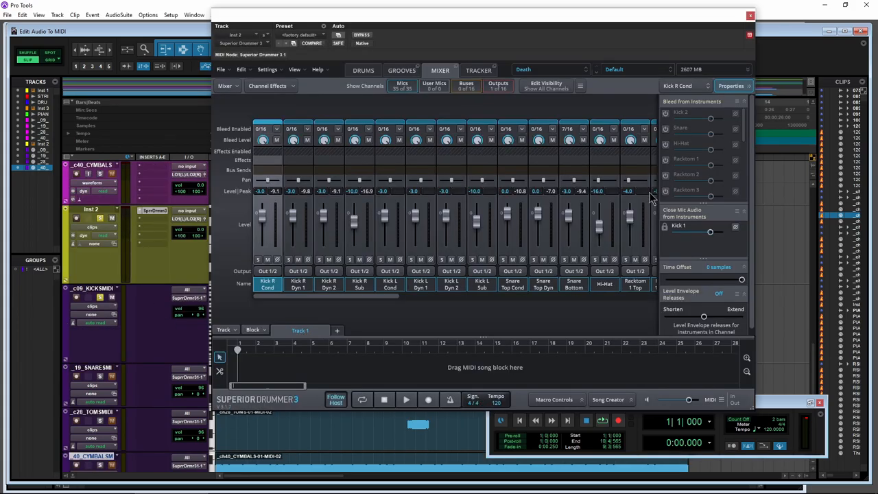
{"action": "left_click", "coordinate": [362, 70]}
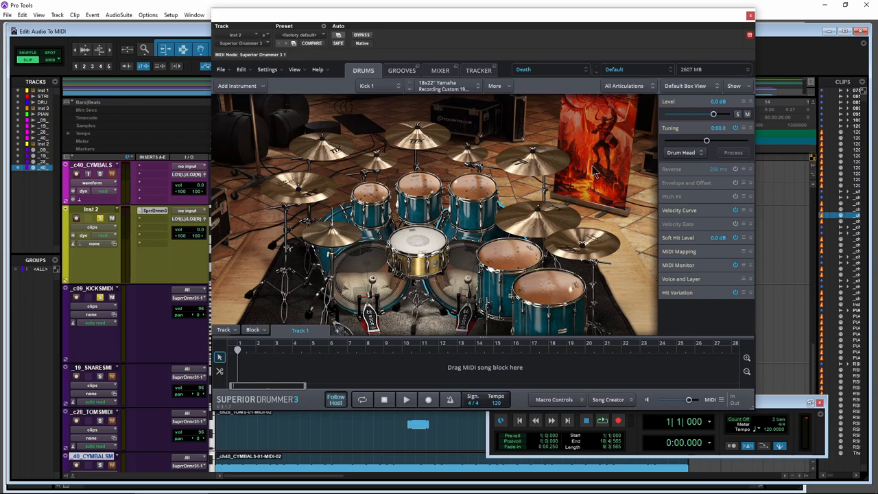
{"action": "left_click", "coordinate": [747, 17]}
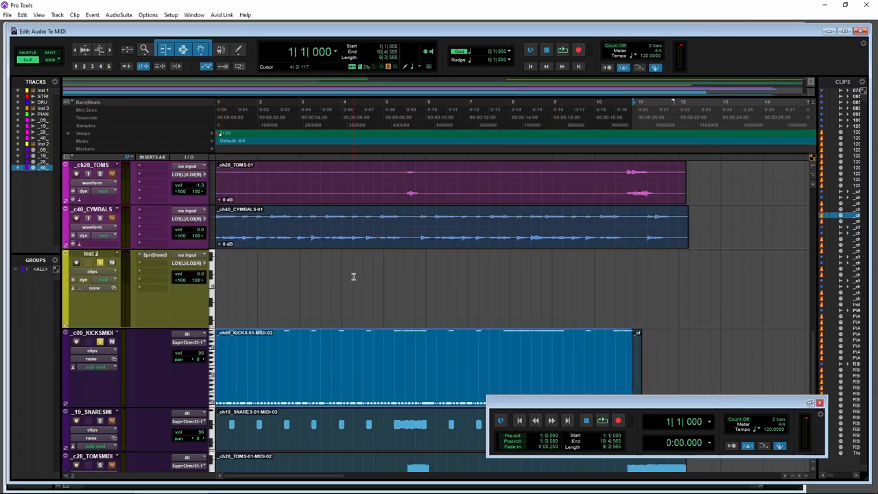